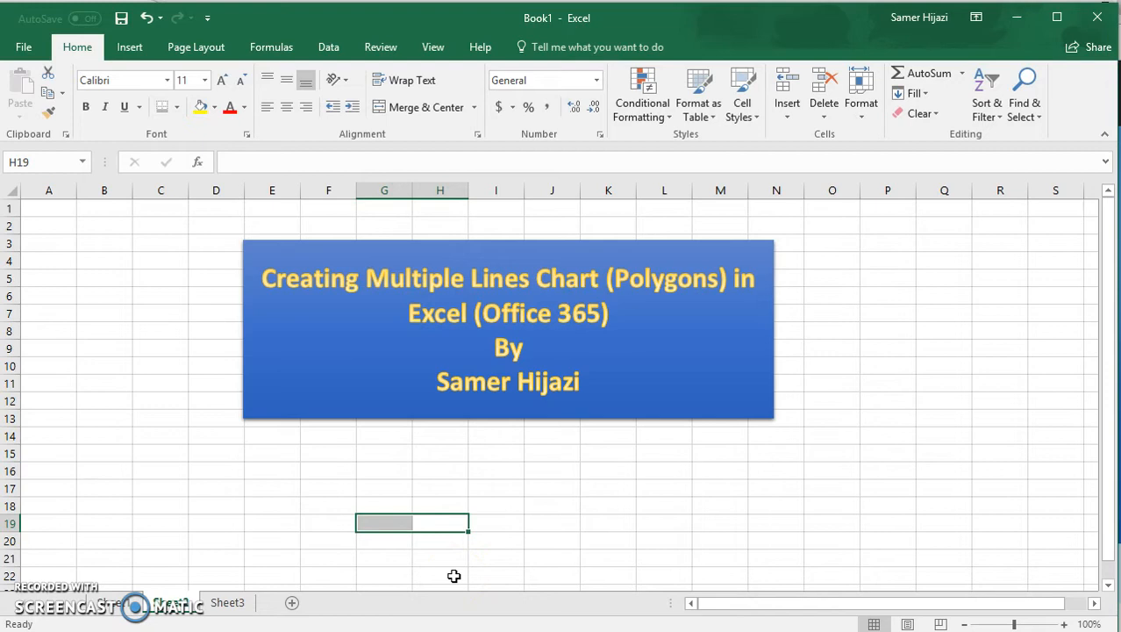
pyautogui.moveTo(477, 542)
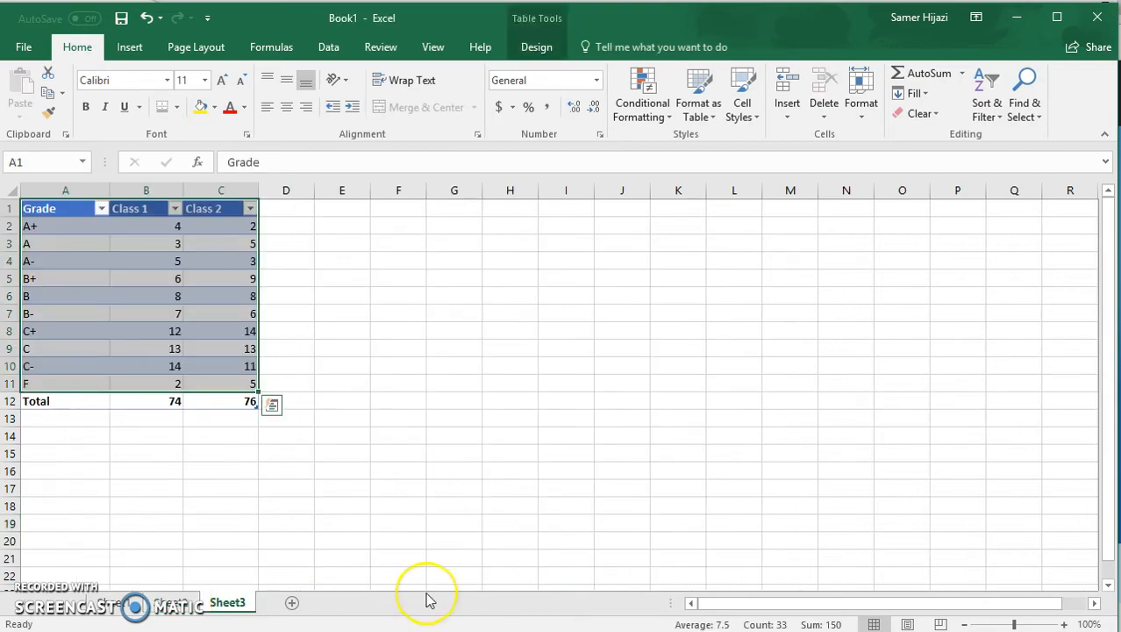
# Select the grade table from the Grade header through both class columns for charting.
pyautogui.click(286, 471)
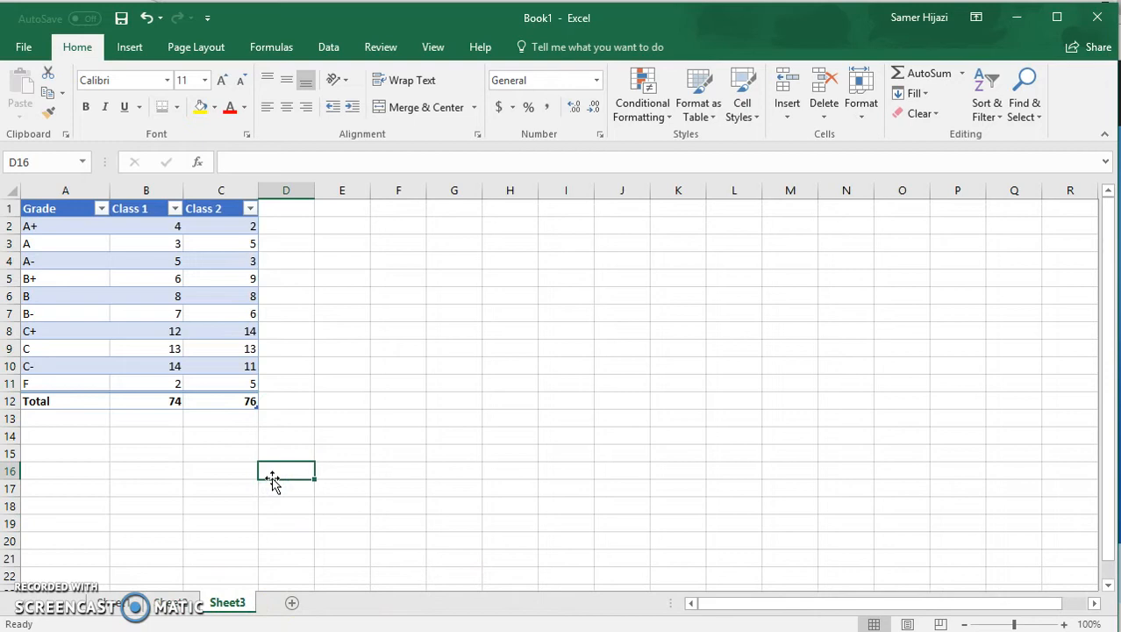
pyautogui.moveTo(172, 367)
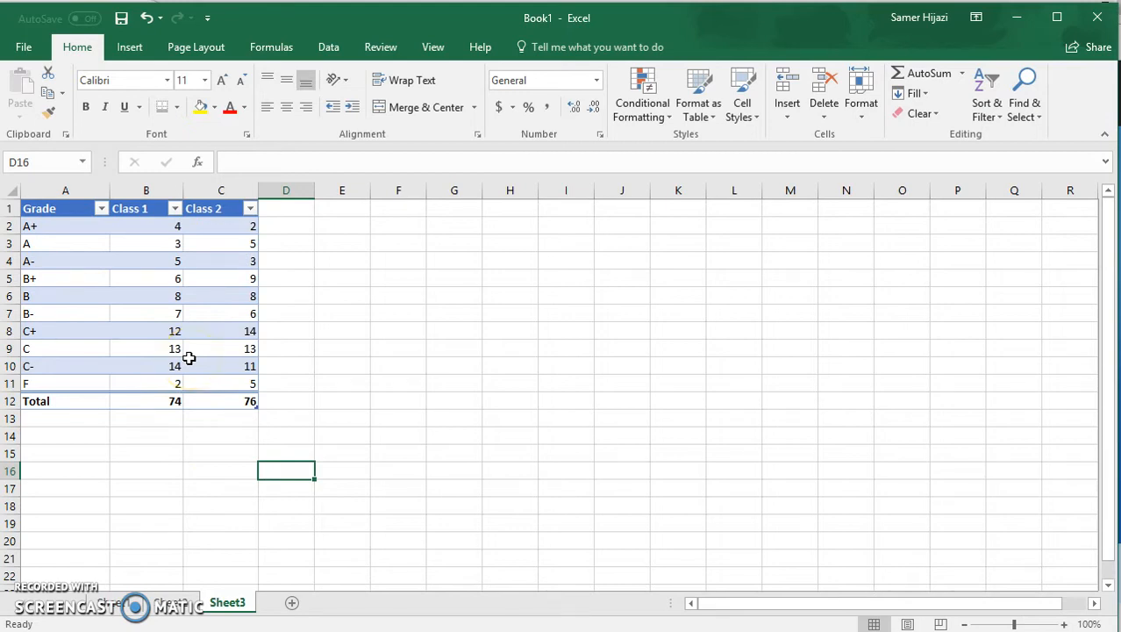
pyautogui.moveTo(228, 321)
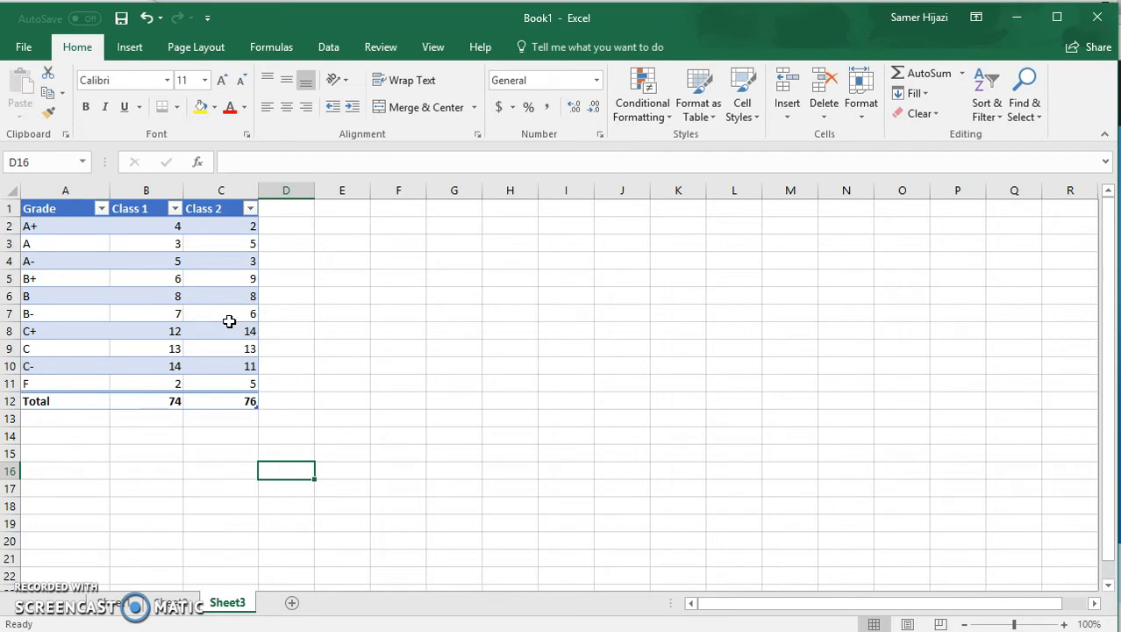
pyautogui.moveTo(153, 291)
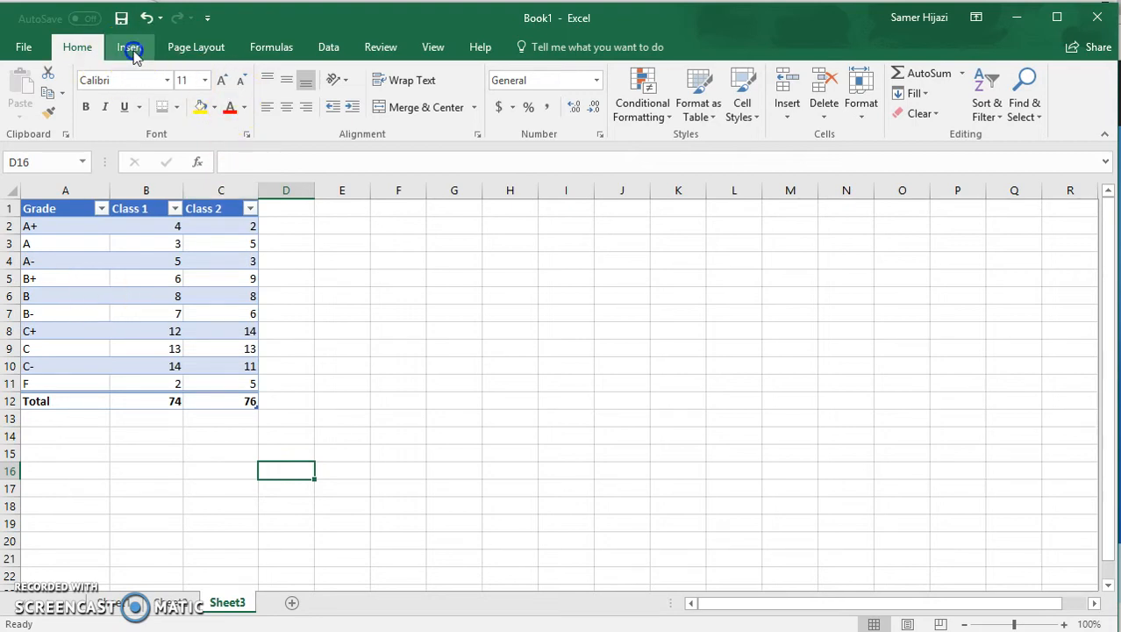
pyautogui.click(129, 45)
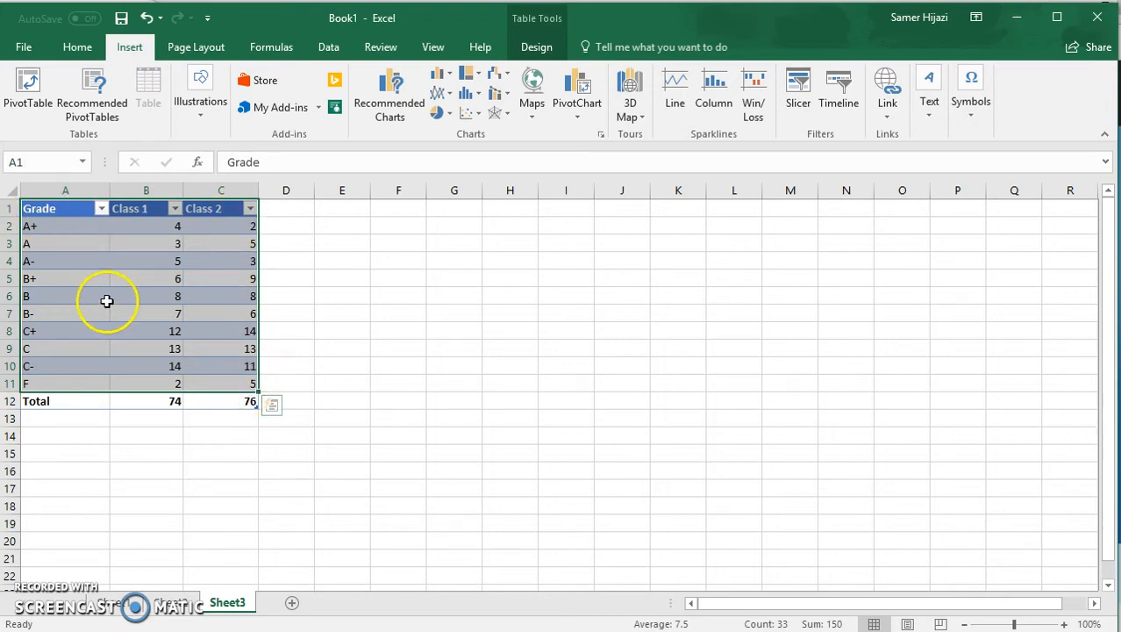
pyautogui.click(65, 207)
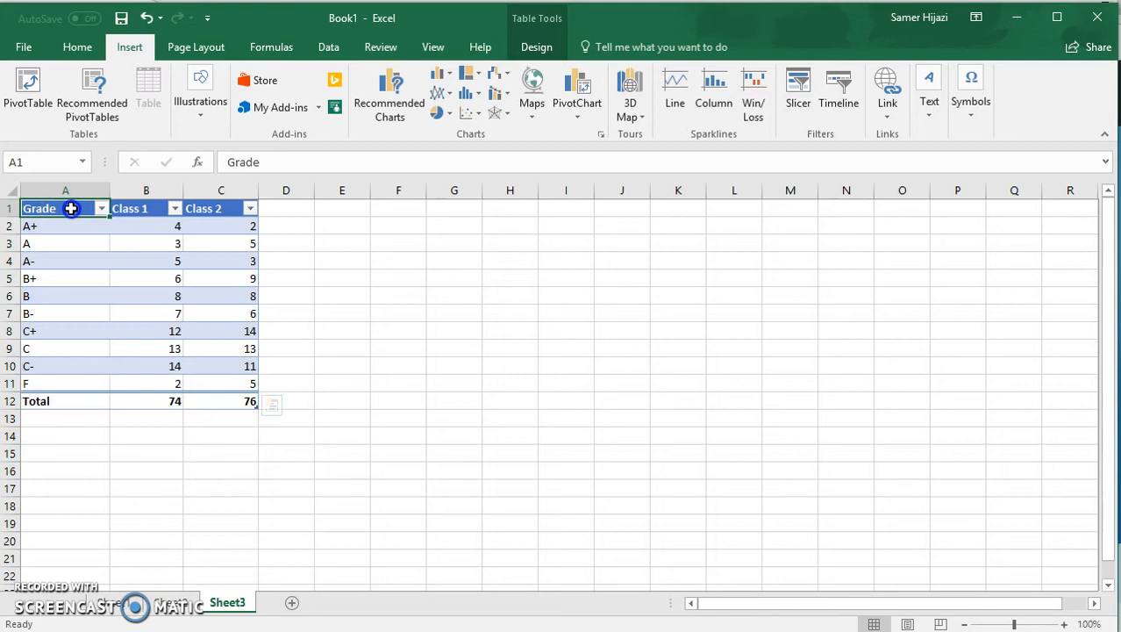
pyautogui.moveTo(70, 207); pyautogui.dragTo(182, 369)
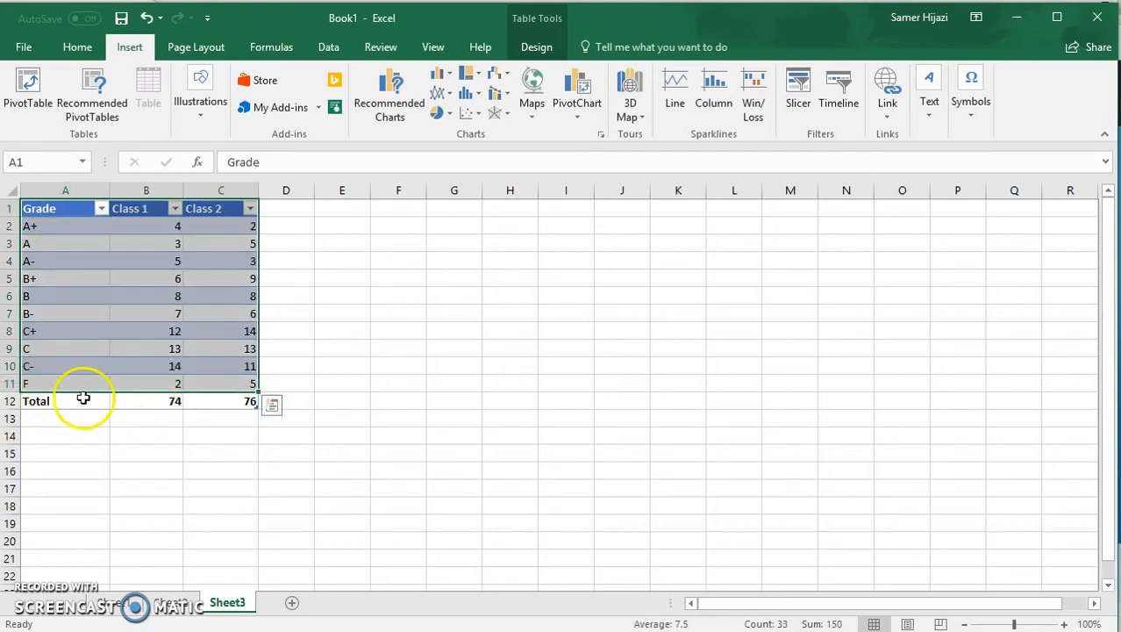
pyautogui.moveTo(343, 409)
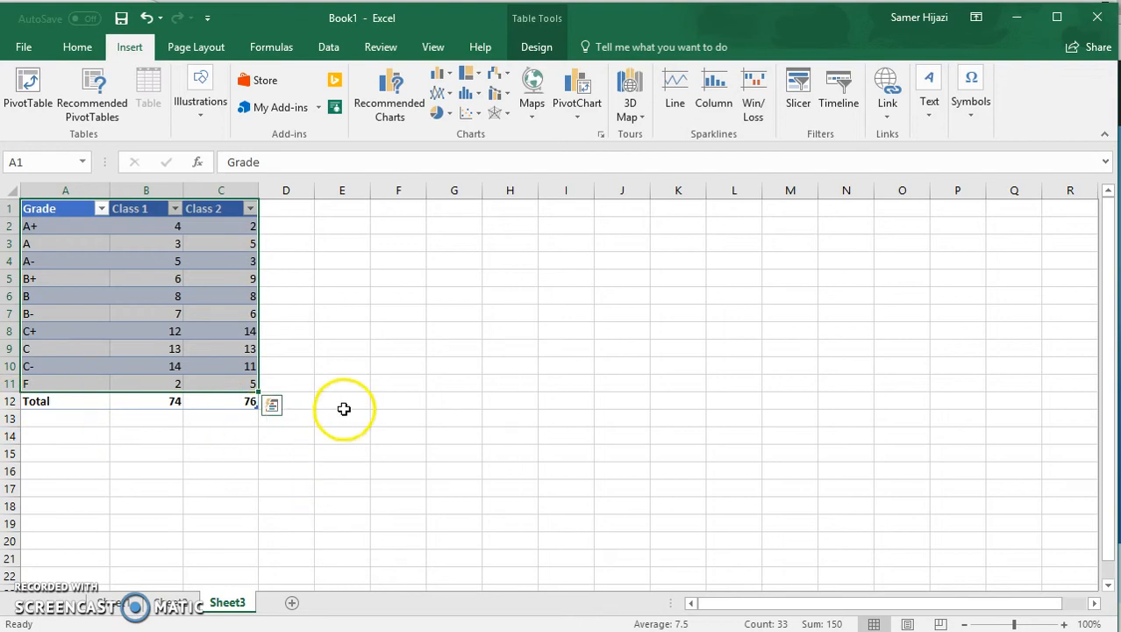
pyautogui.moveTo(149, 54)
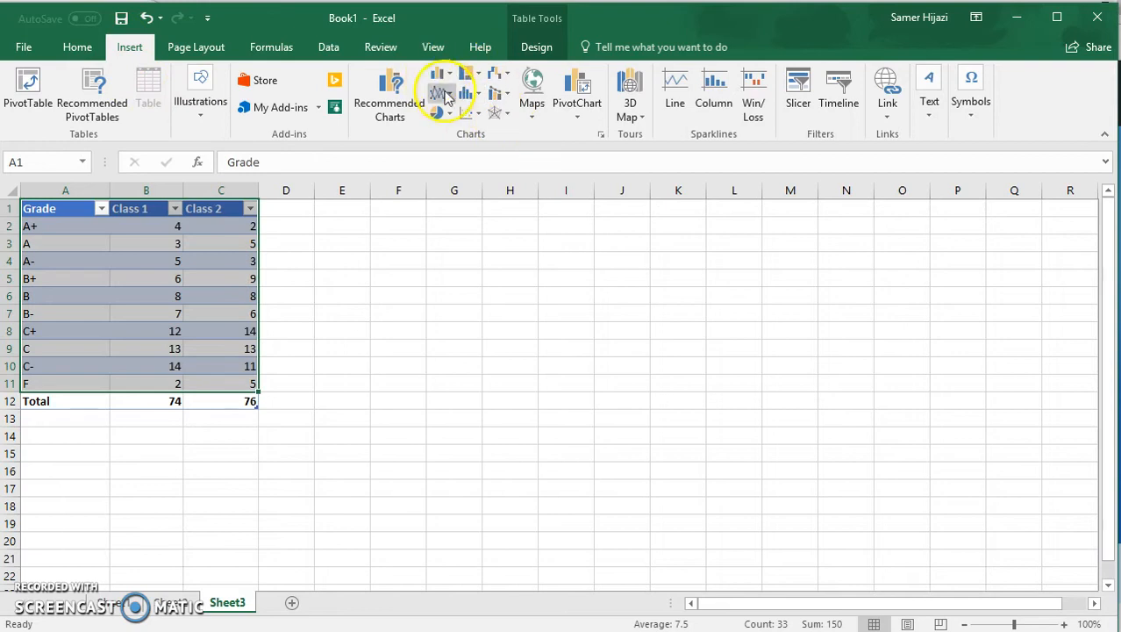
pyautogui.moveTo(439, 91)
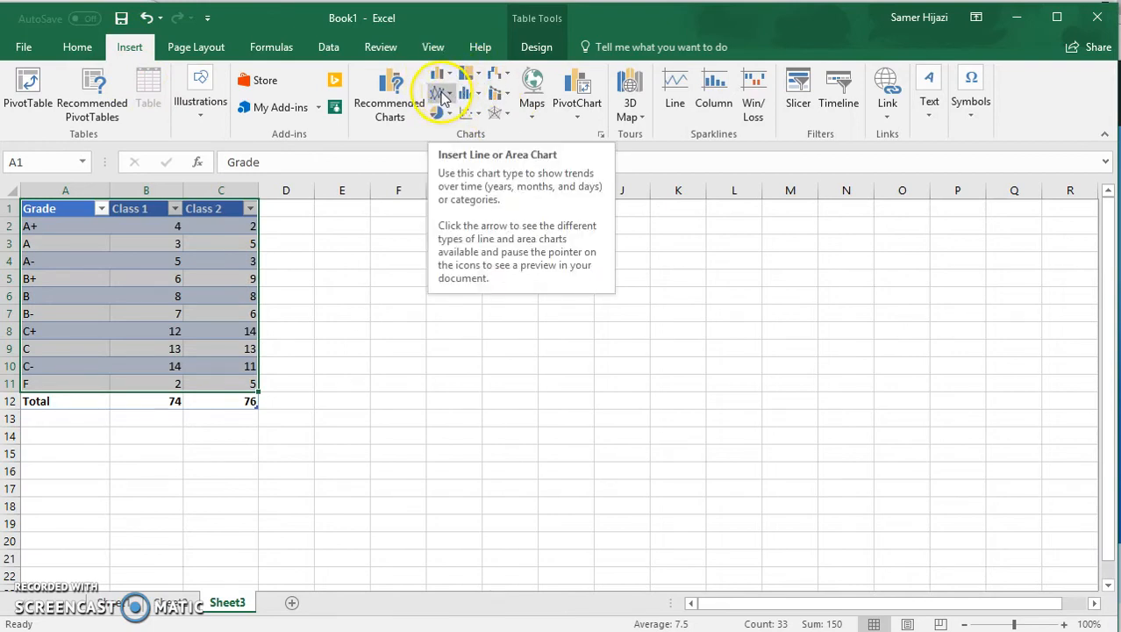
# Insert a 2-D Line with Markers chart comparing Class 1 and Class 2 by grade.
pyautogui.click(442, 94)
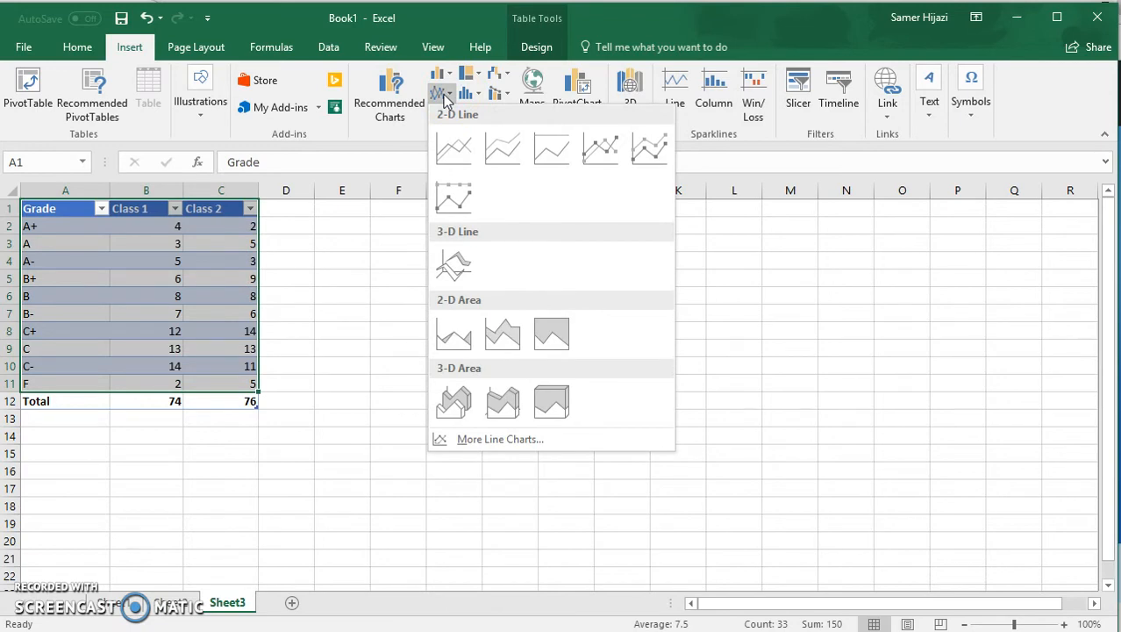
pyautogui.click(453, 148)
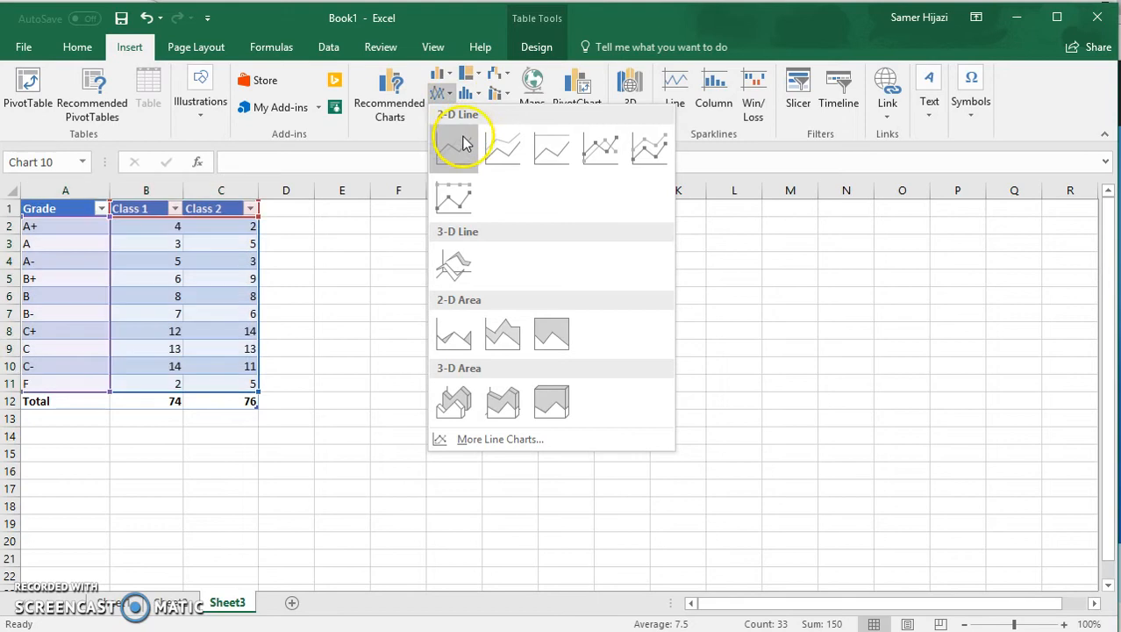
pyautogui.click(454, 148)
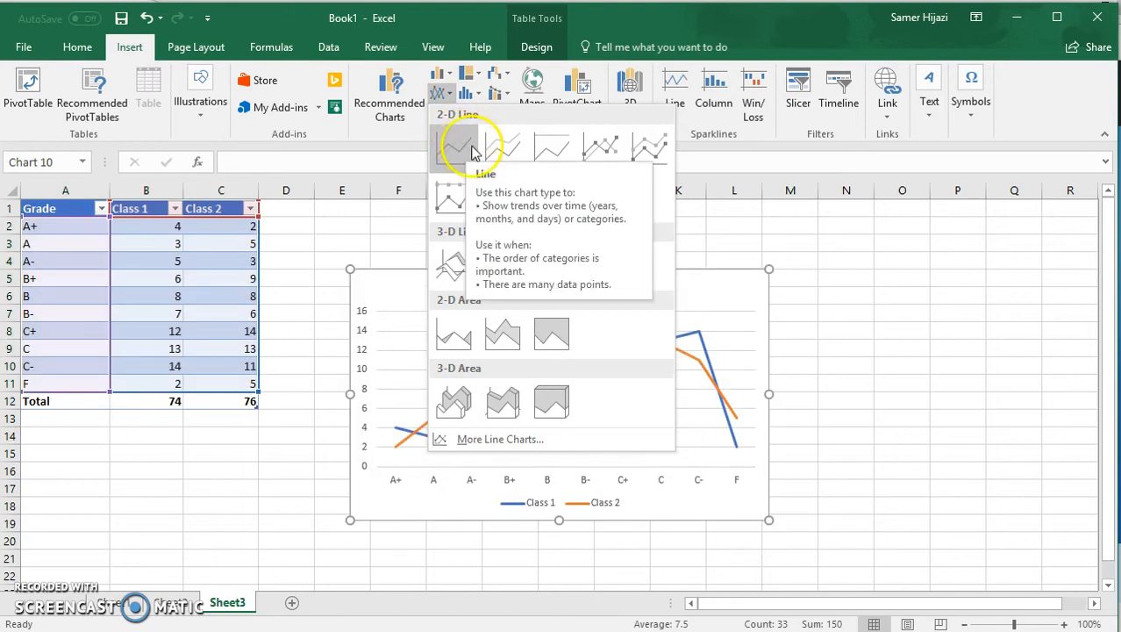
pyautogui.moveTo(600, 147)
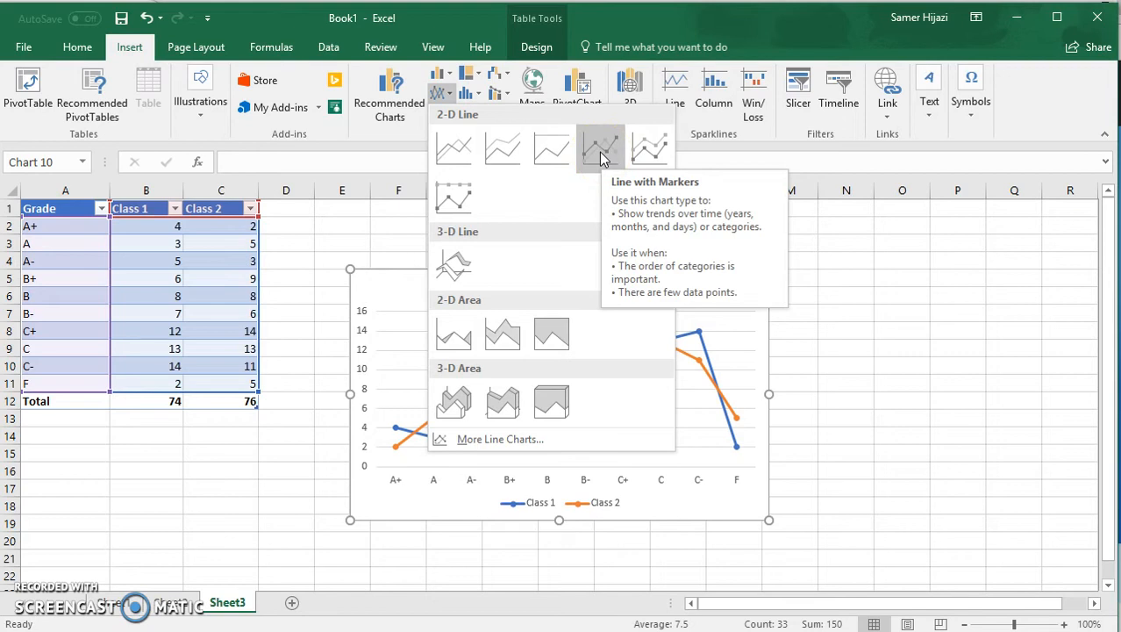
pyautogui.moveTo(454, 264)
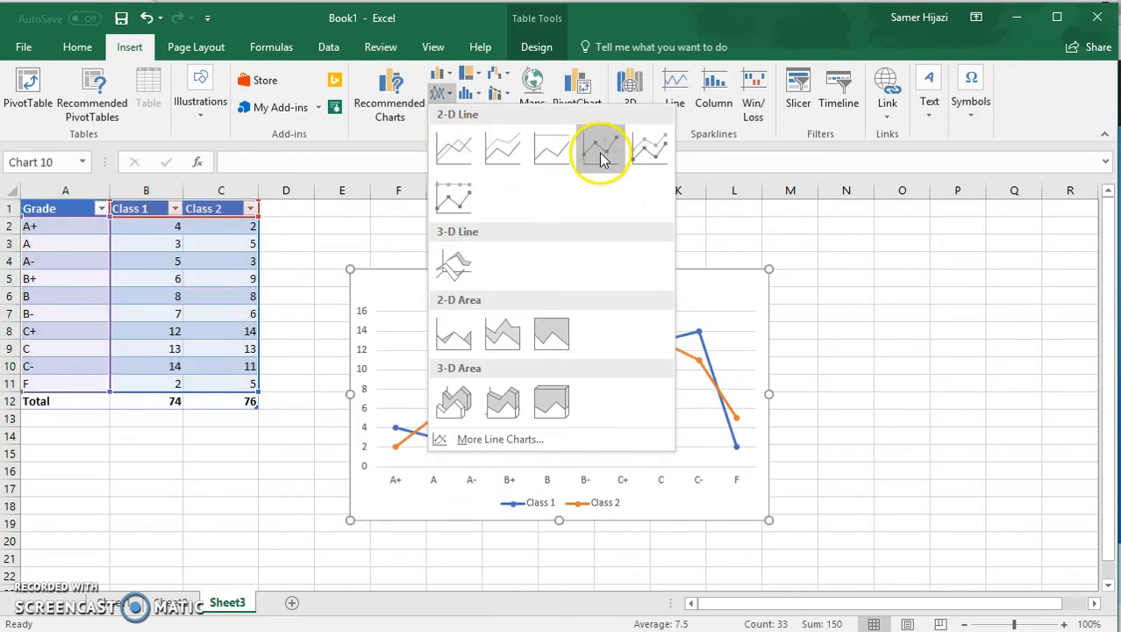
pyautogui.click(600, 149)
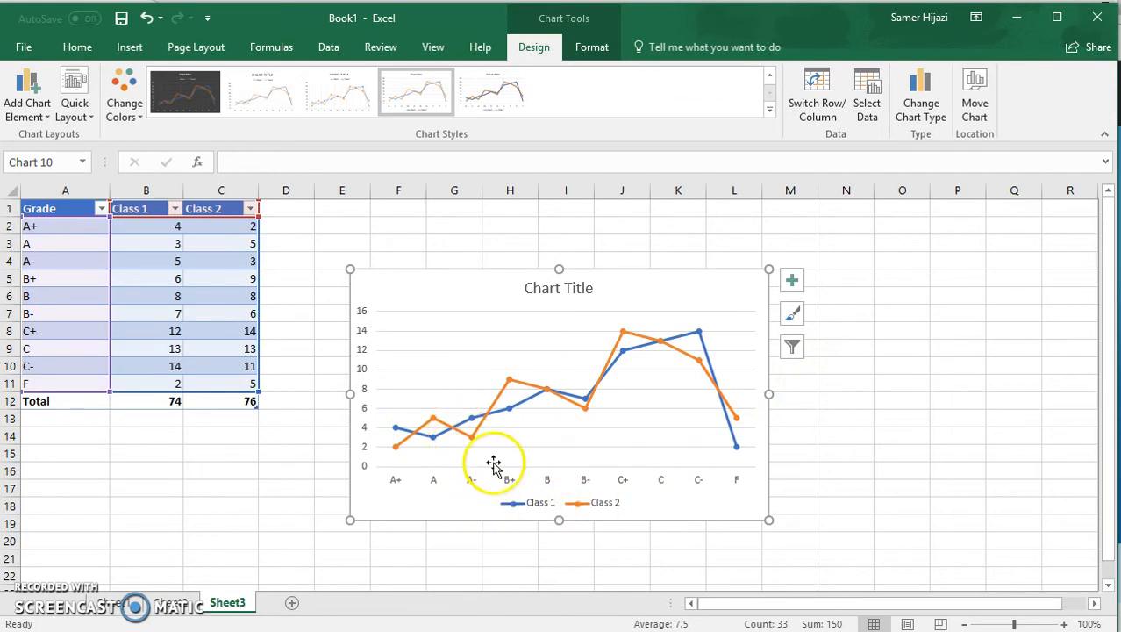
pyautogui.moveTo(372, 471)
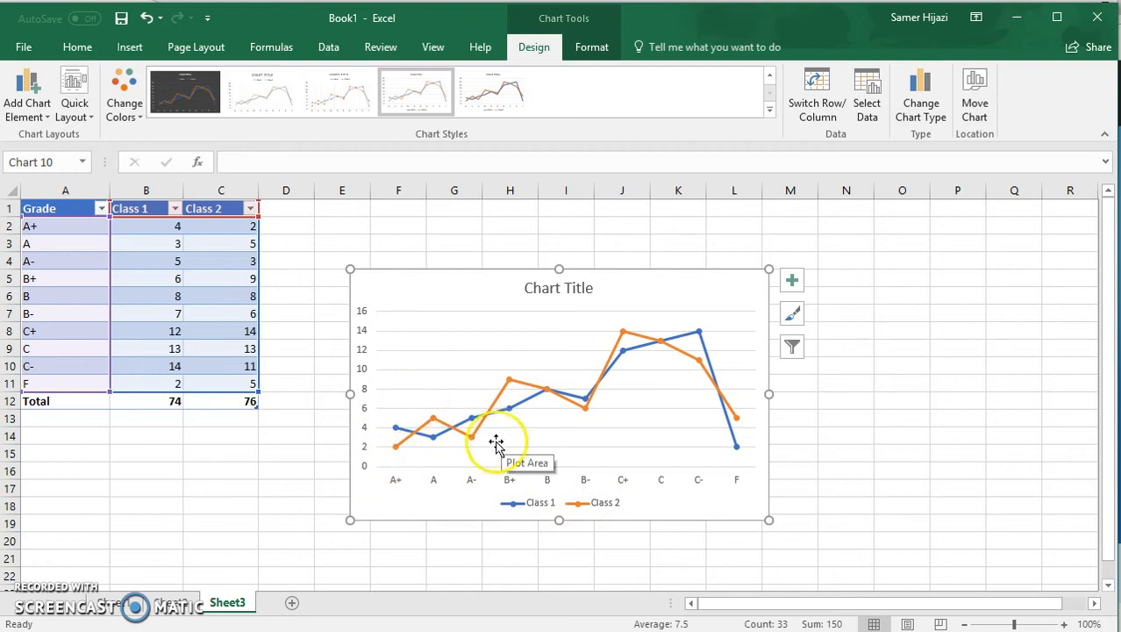
pyautogui.moveTo(565, 490)
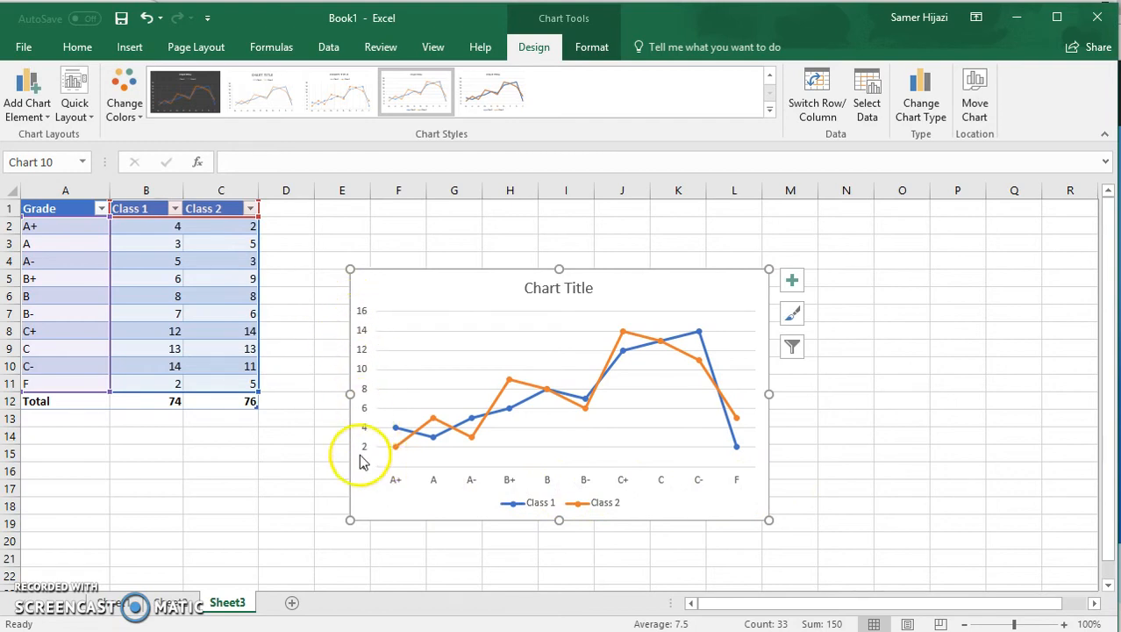
# Replace the chart title text with 'Comparing Grades'.
pyautogui.click(558, 288)
pyautogui.write('Comparing')
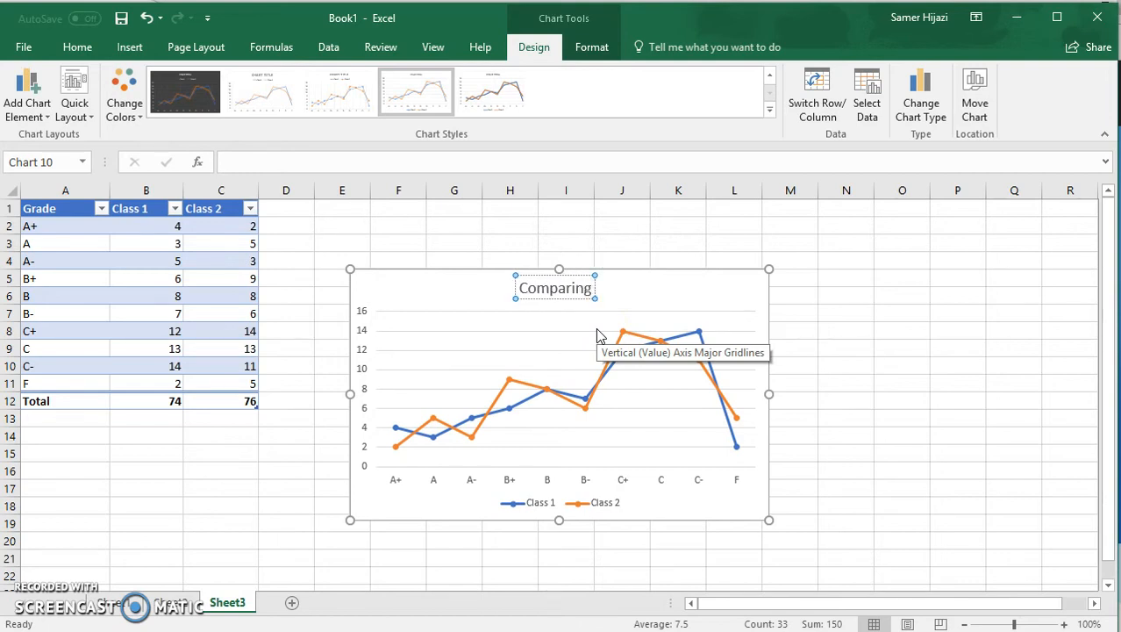
pyautogui.write('Grades')
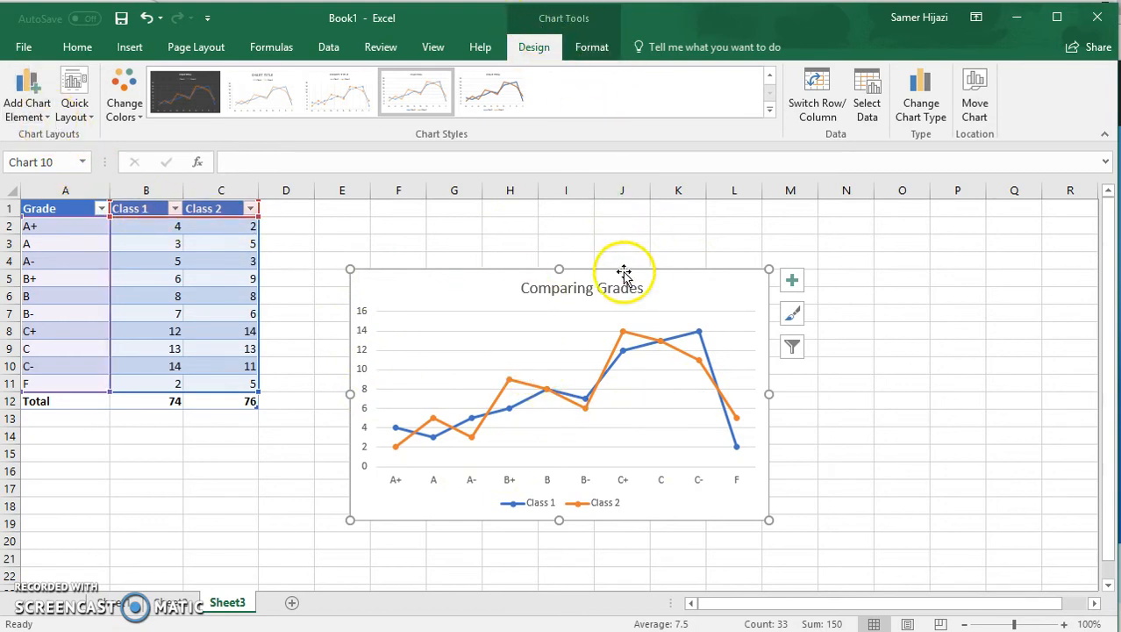
# Browse the chart element, gridline and legend options, leaving the chart unchanged.
pyautogui.click(26, 91)
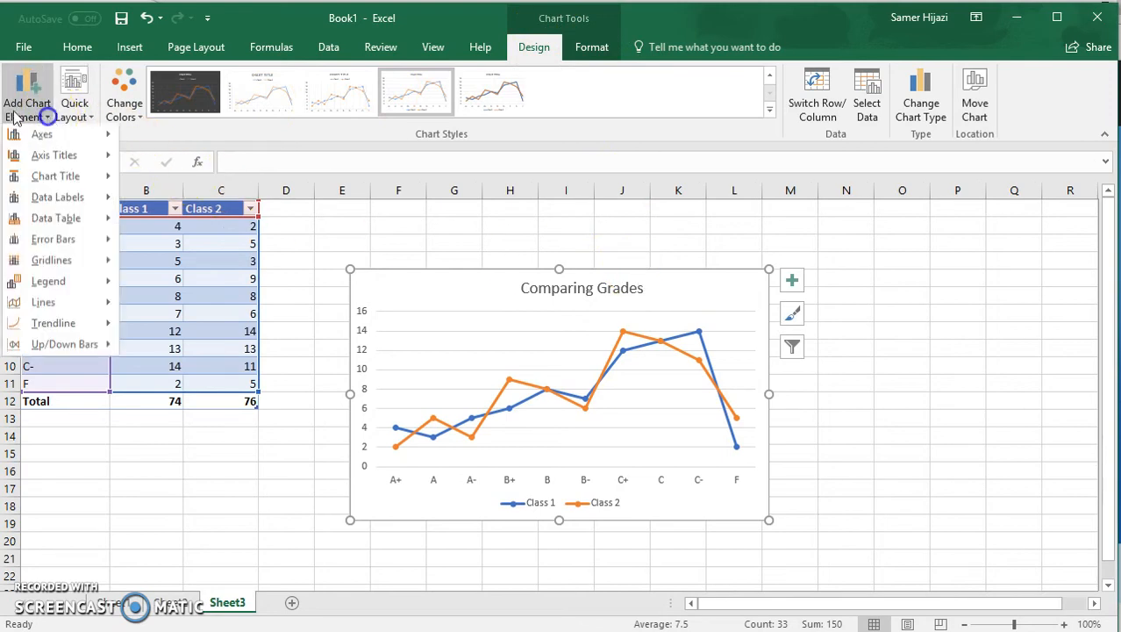
pyautogui.moveTo(61, 198)
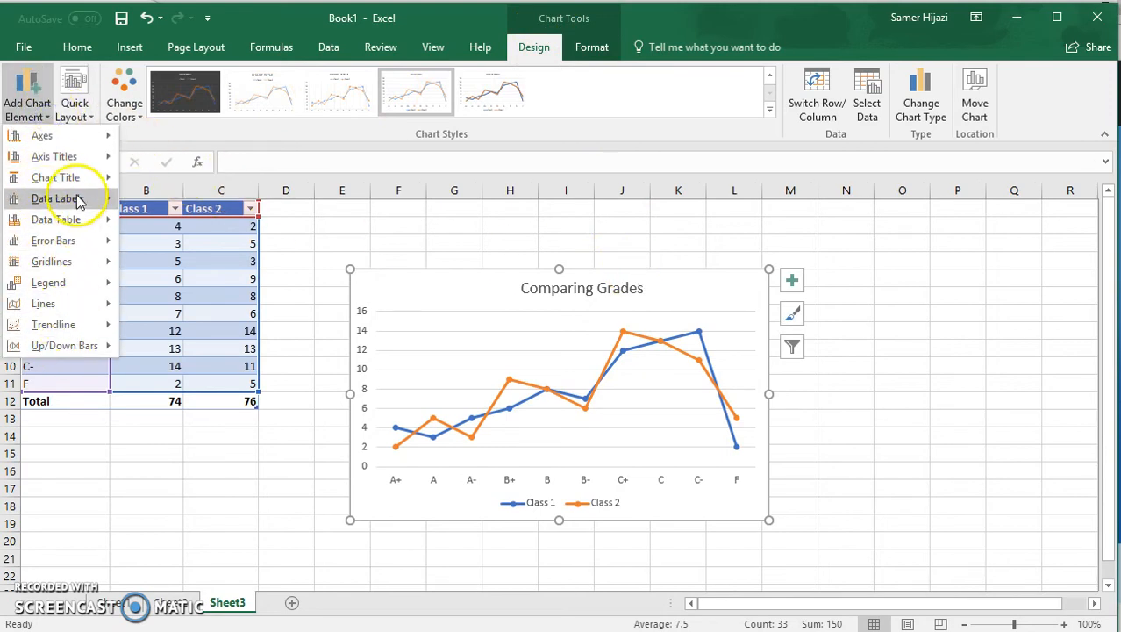
pyautogui.click(54, 177)
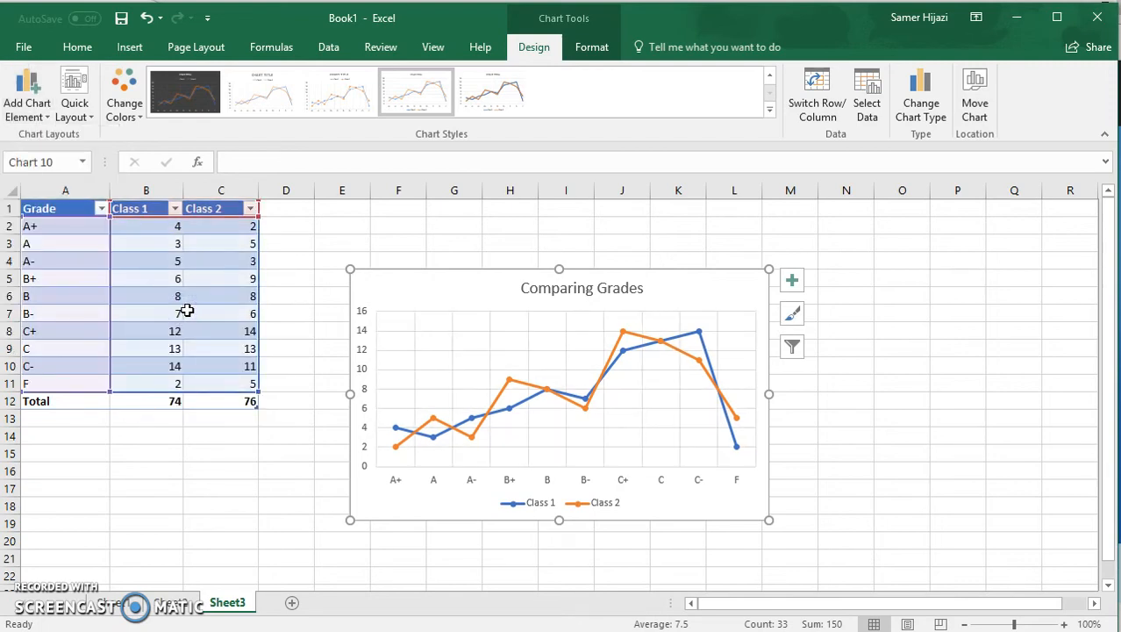
pyautogui.click(27, 95)
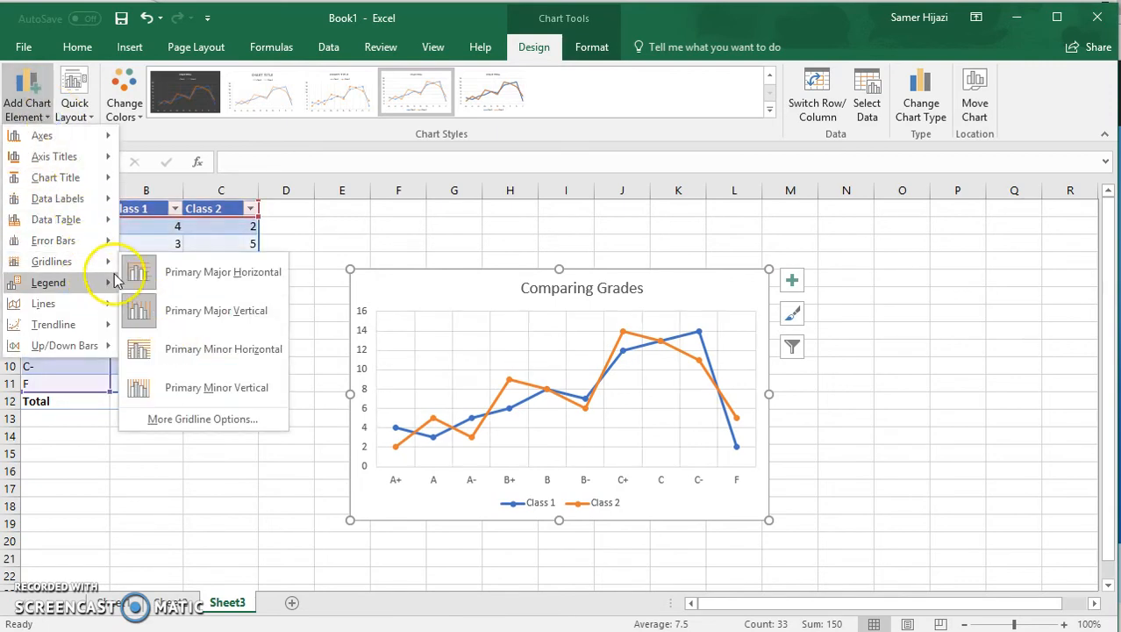
pyautogui.moveTo(216, 388)
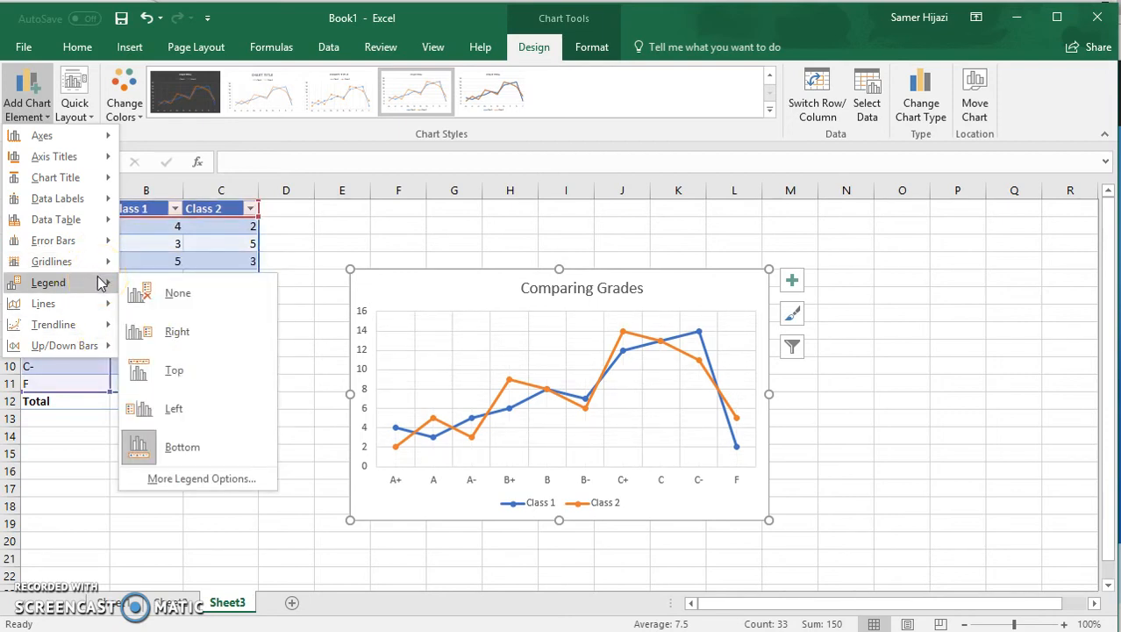
pyautogui.moveTo(723, 280)
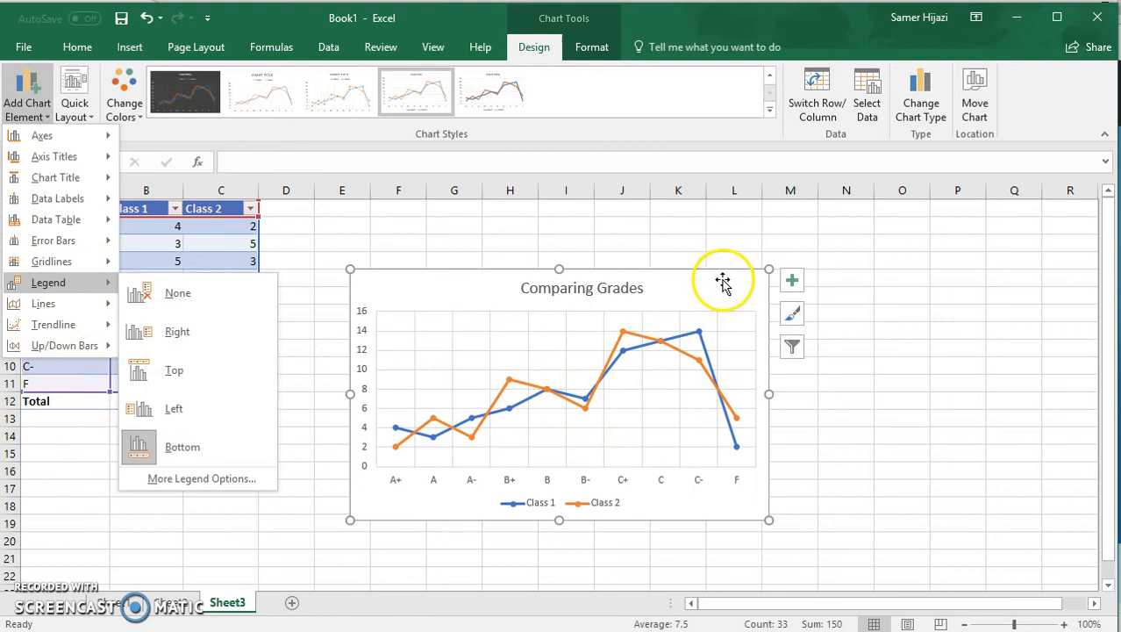
pyautogui.click(721, 271)
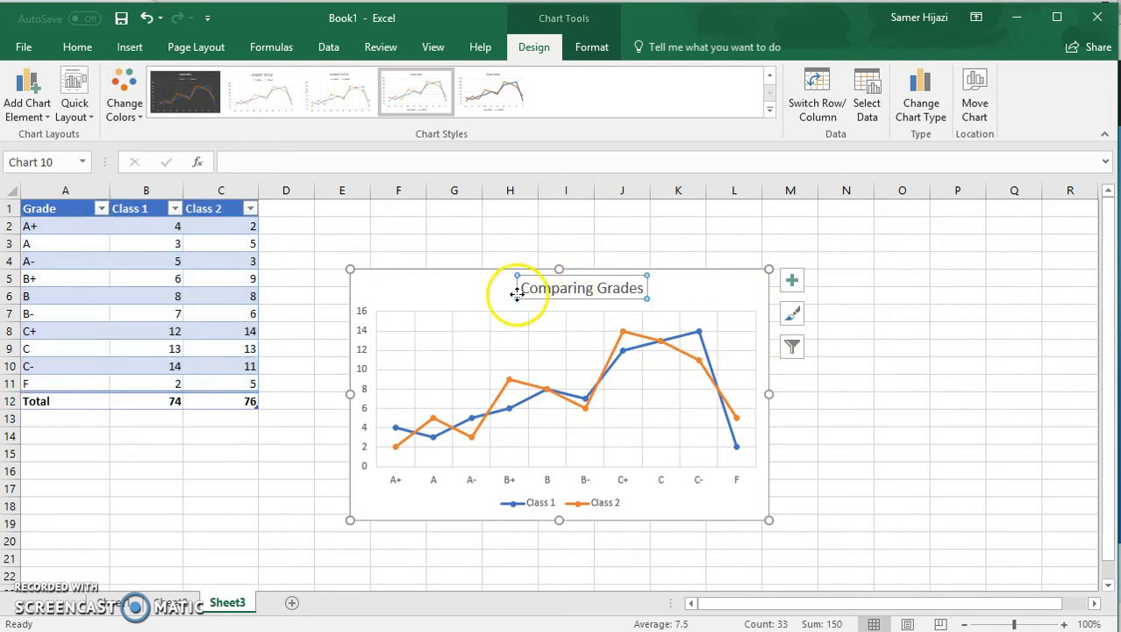
pyautogui.moveTo(547, 414)
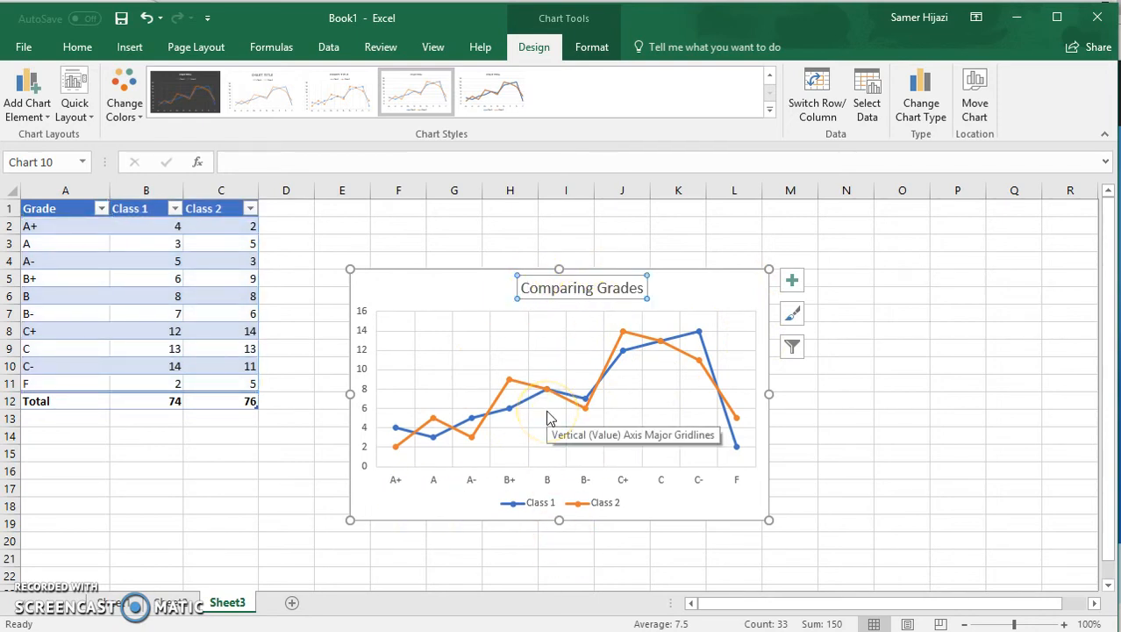
pyautogui.moveTo(642, 412)
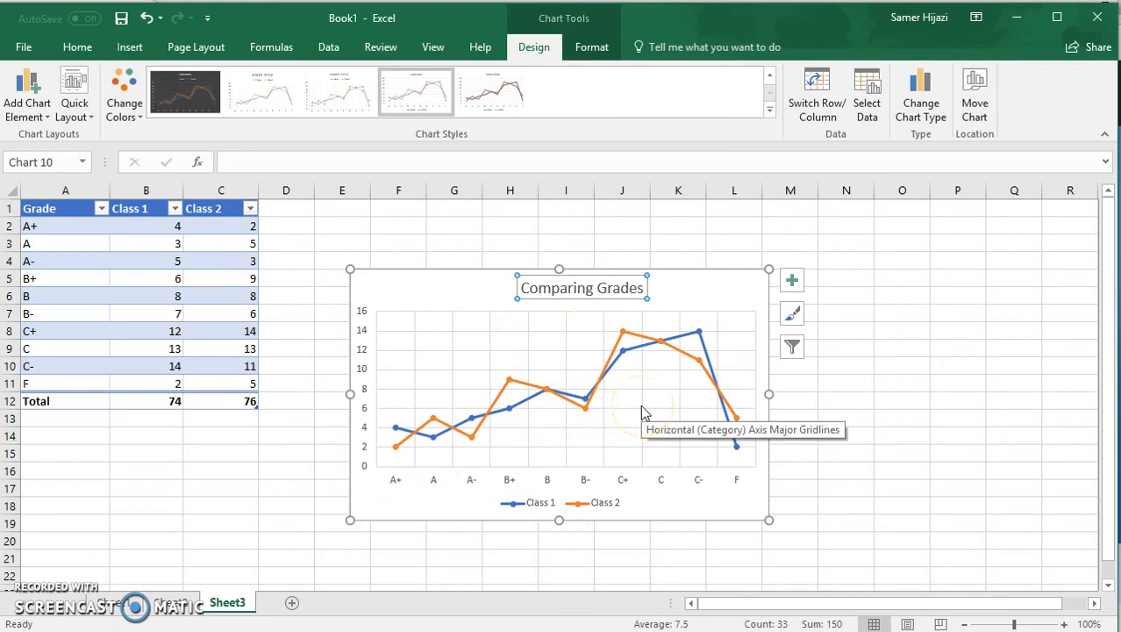
pyautogui.moveTo(524, 404)
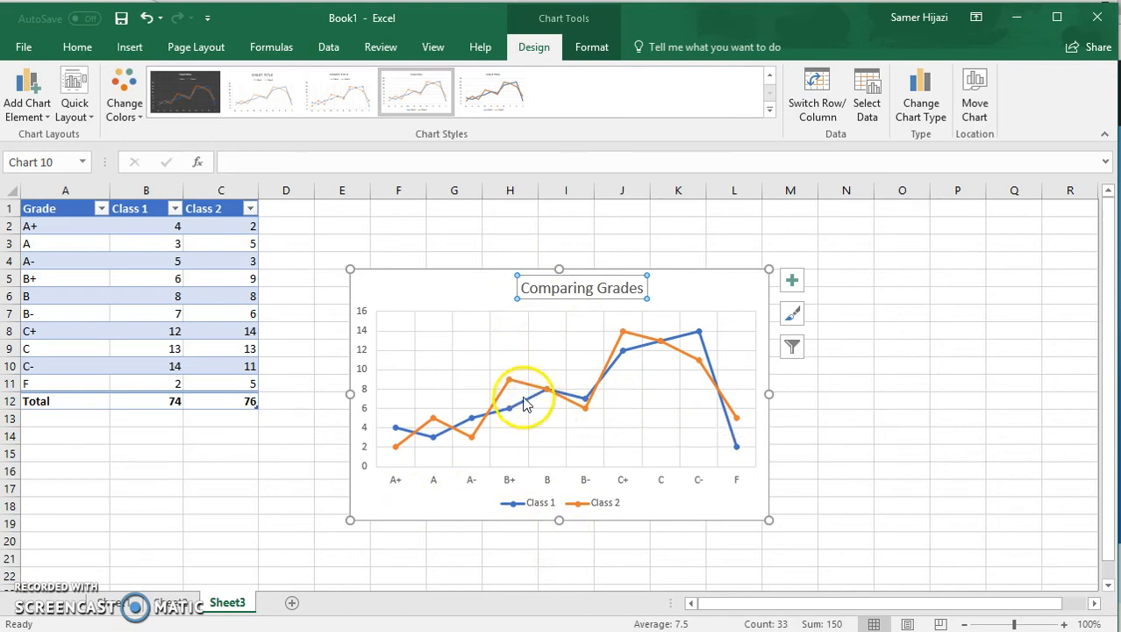
pyautogui.moveTo(501, 426)
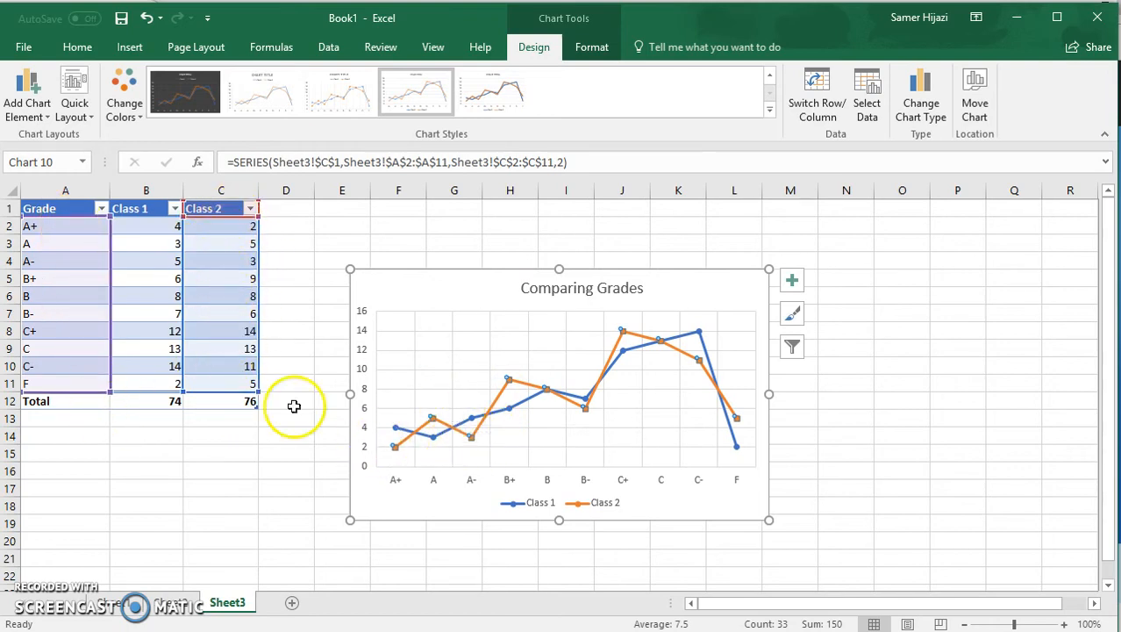
pyautogui.moveTo(507, 379)
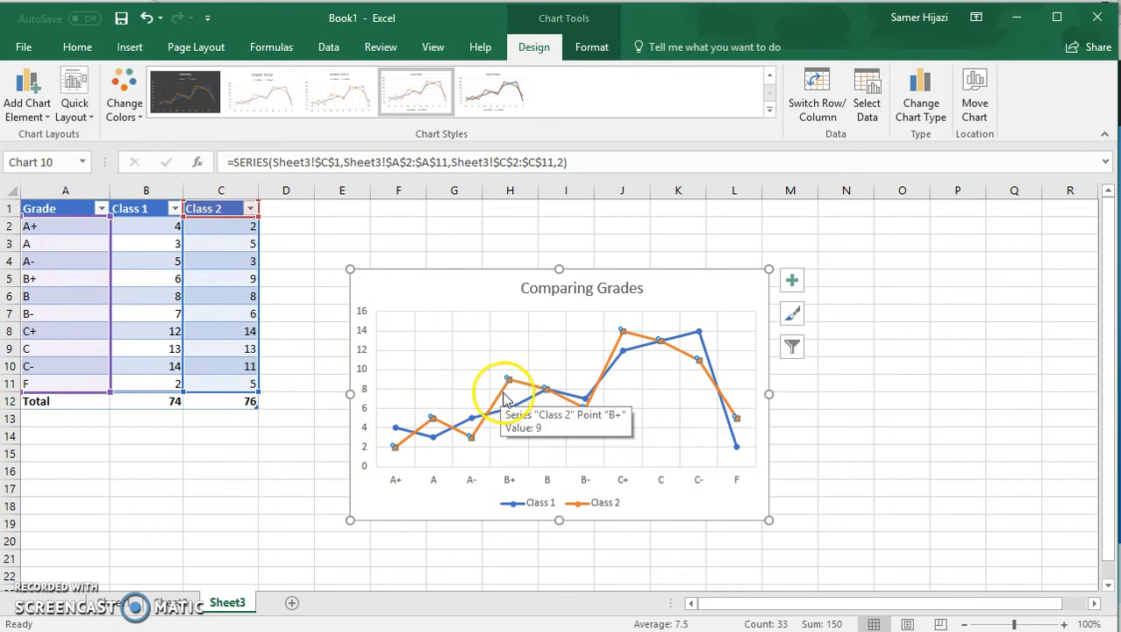
# Set the Class 2 series outline to the Square Dot dash style.
pyautogui.rightClick(507, 386)
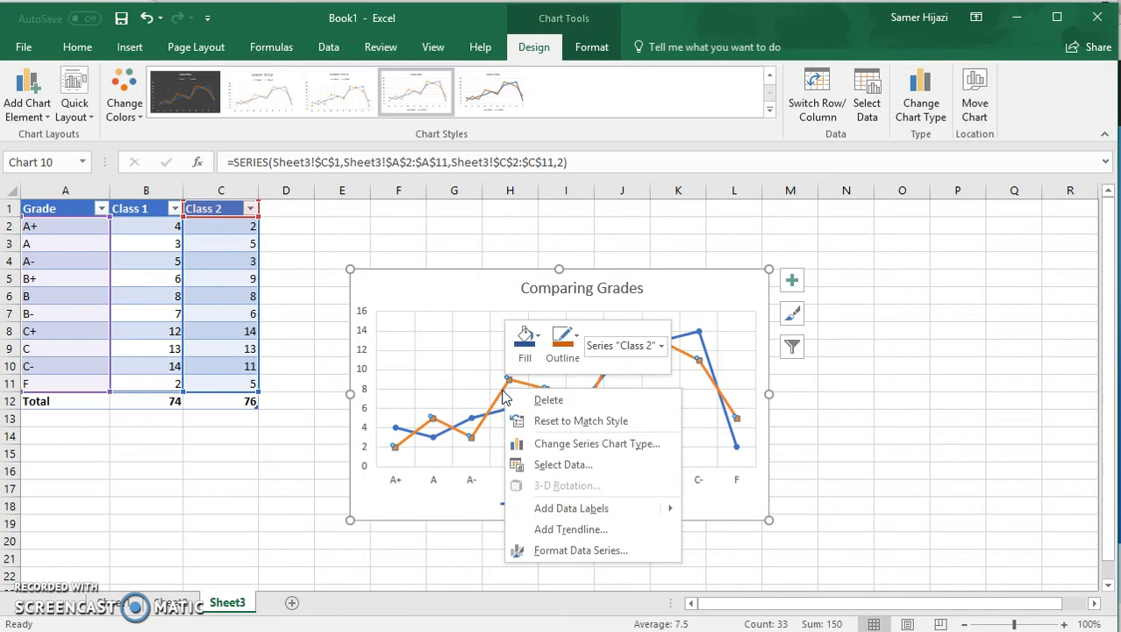
pyautogui.moveTo(561, 343)
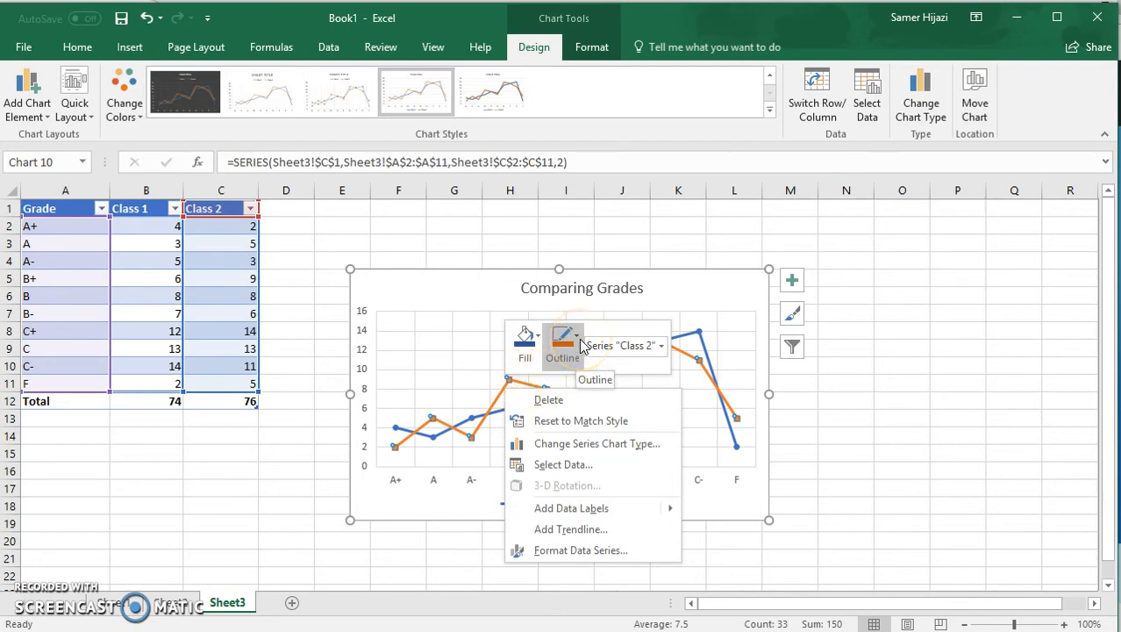
pyautogui.click(562, 342)
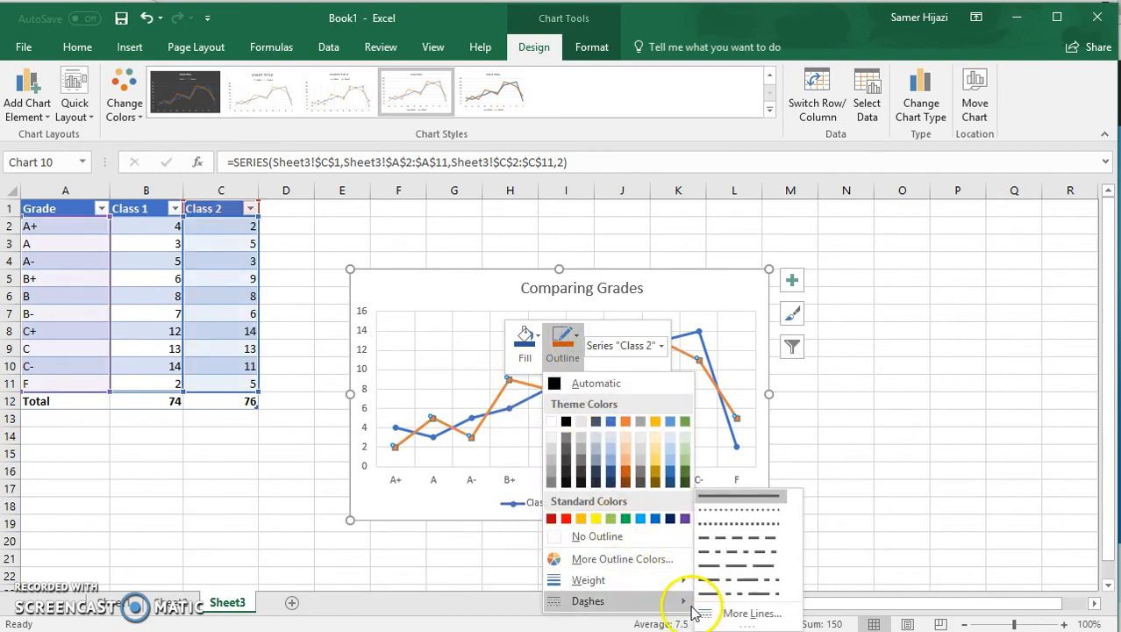
pyautogui.click(737, 533)
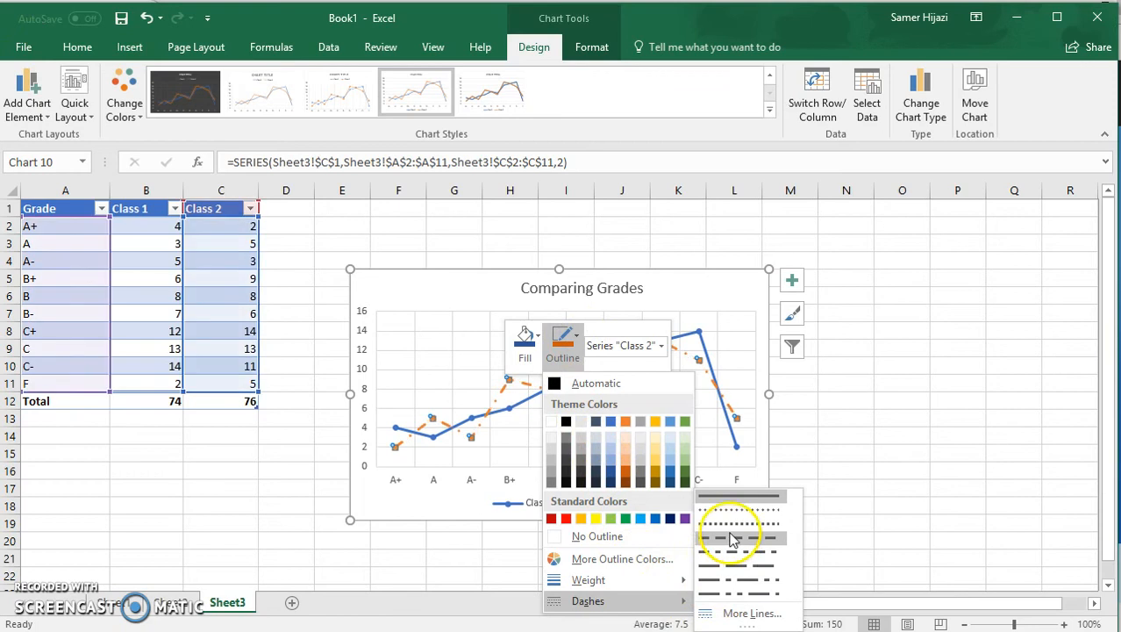
pyautogui.moveTo(736, 523)
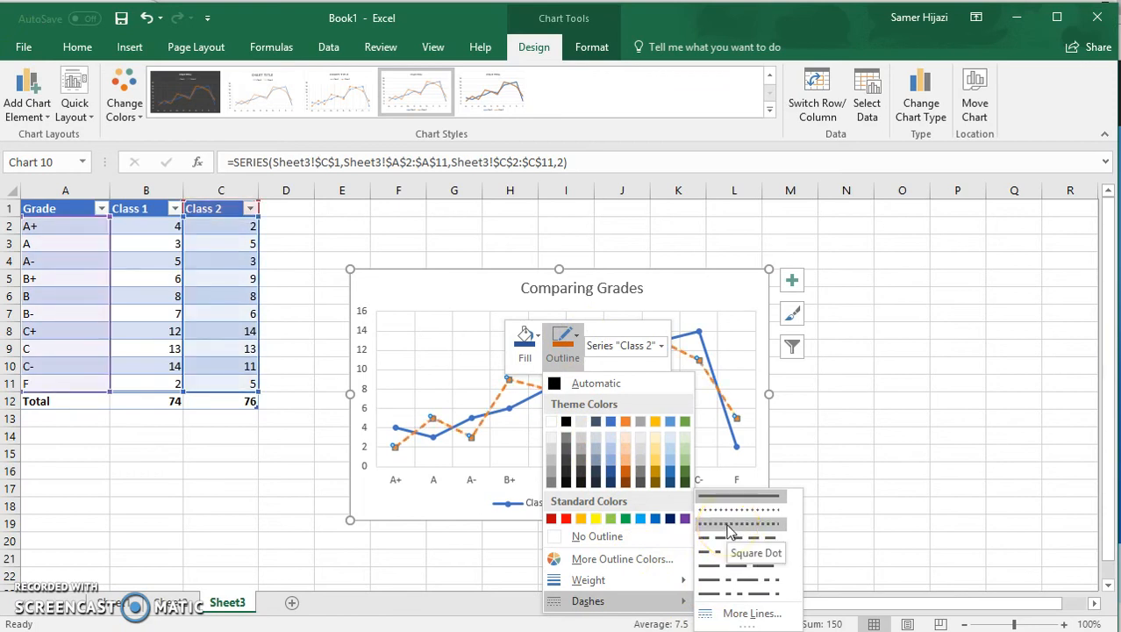
pyautogui.moveTo(741, 516)
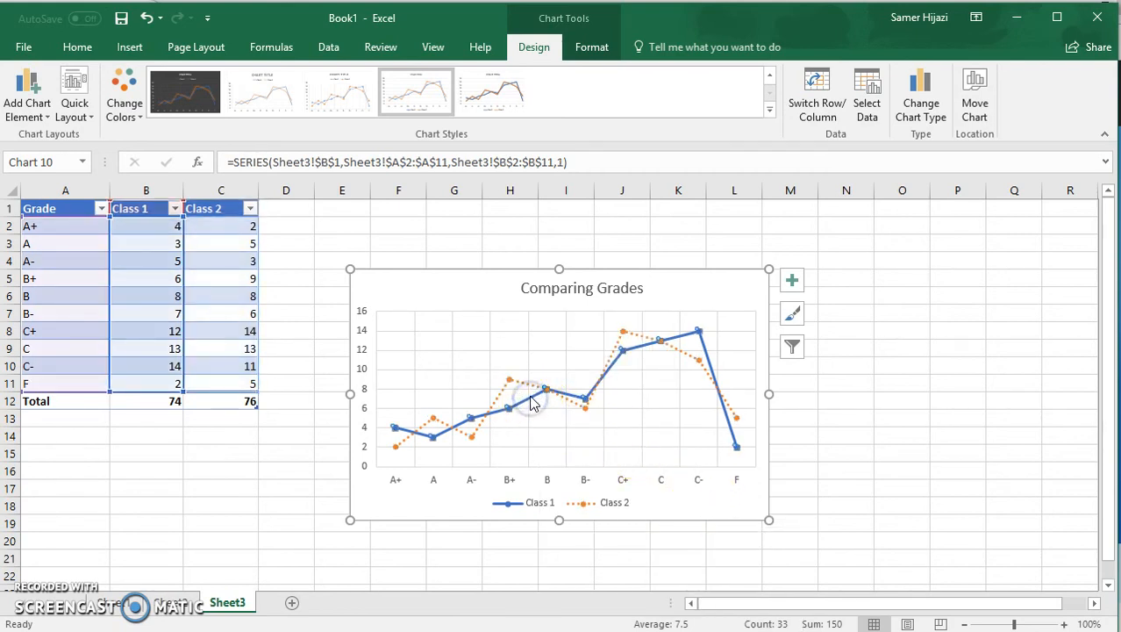
# Set the Class 1 series outline to a dashed line style.
pyautogui.click(547, 390)
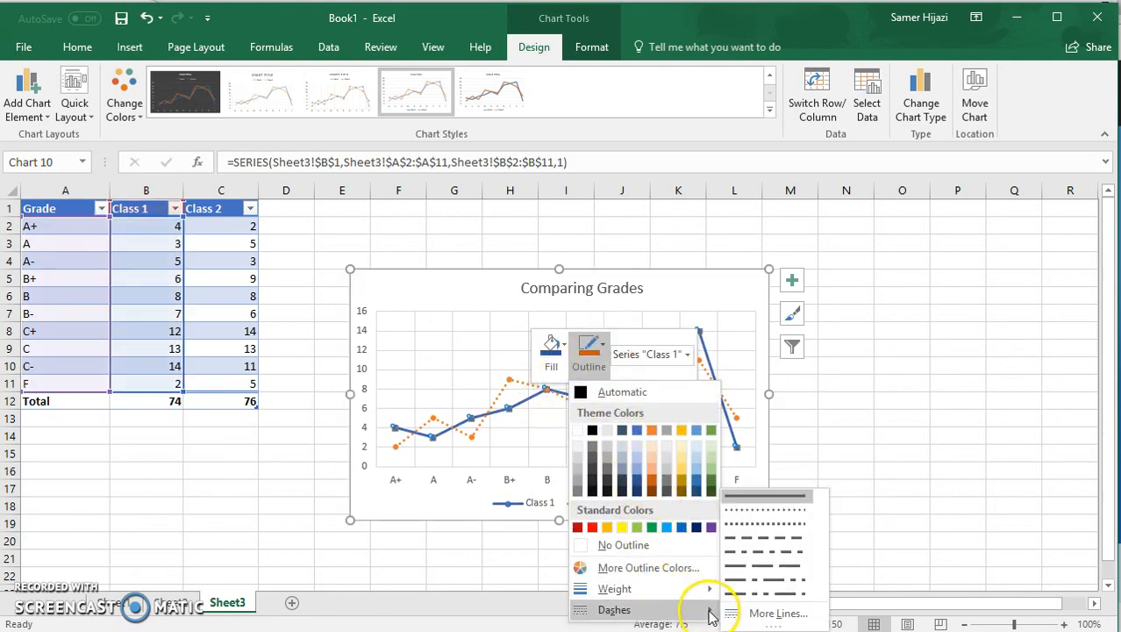
pyautogui.click(764, 535)
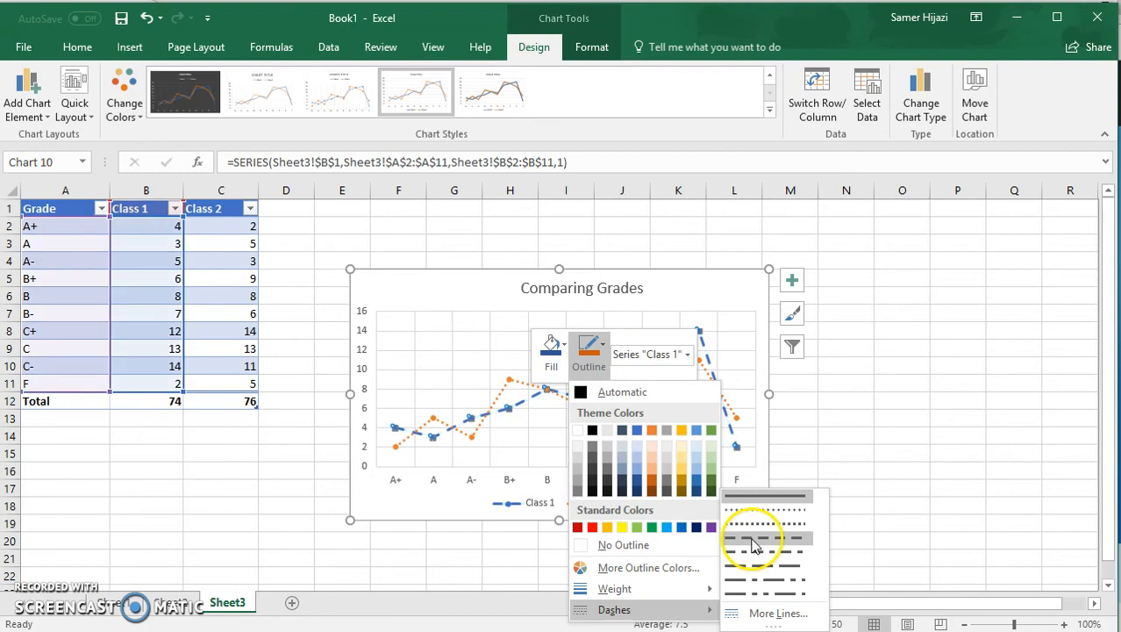
pyautogui.click(762, 539)
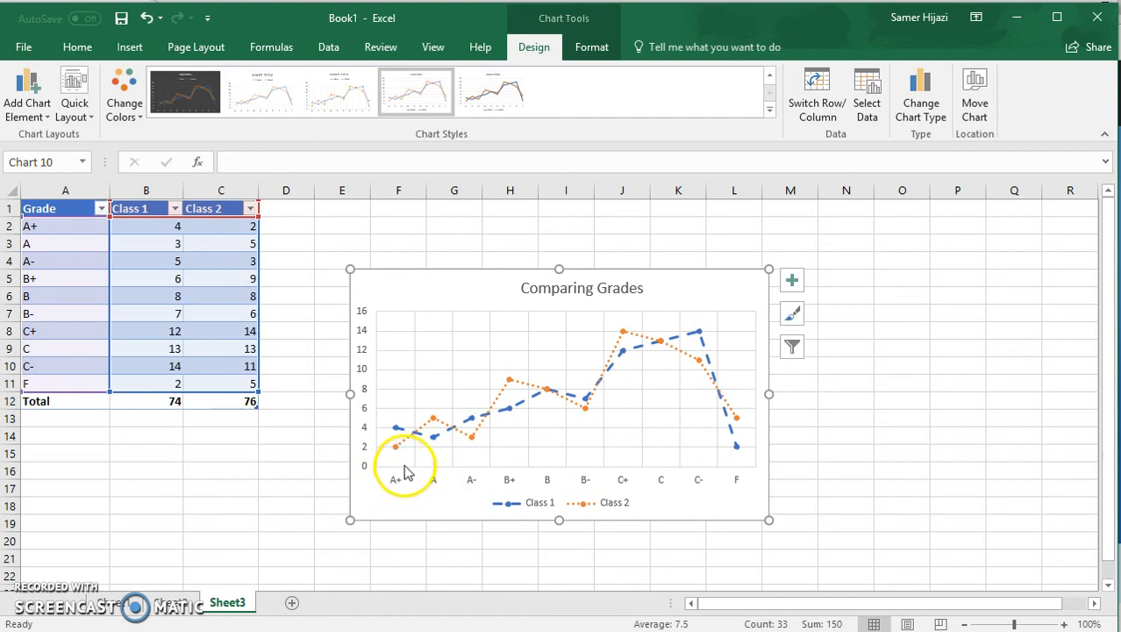
pyautogui.moveTo(400, 435)
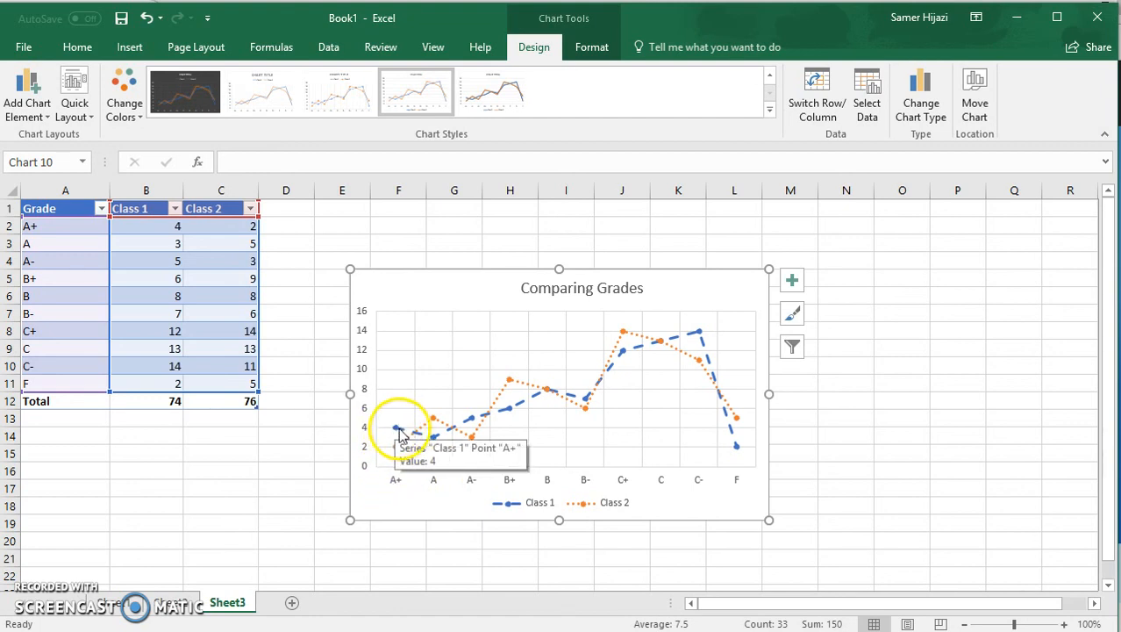
pyautogui.moveTo(435, 489)
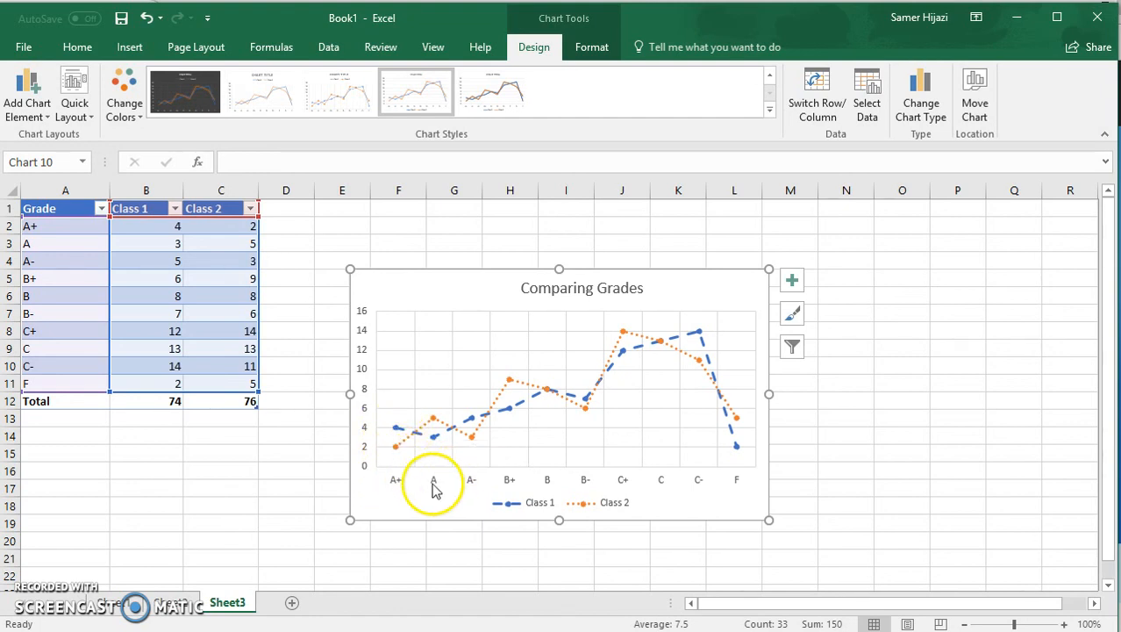
pyautogui.moveTo(435, 426)
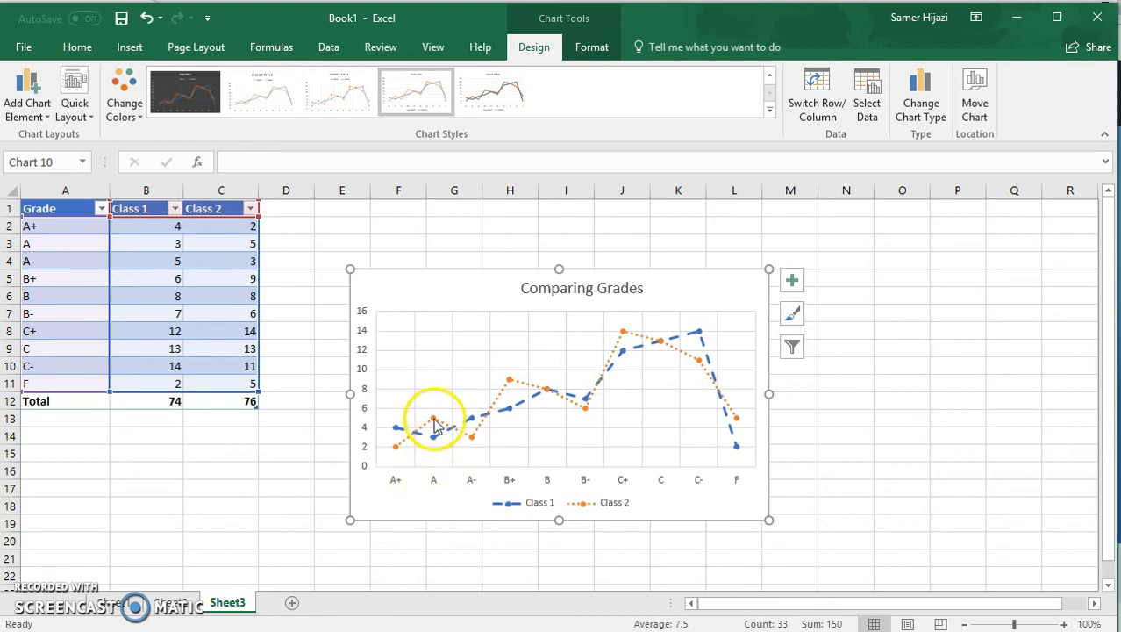
pyautogui.moveTo(435, 427)
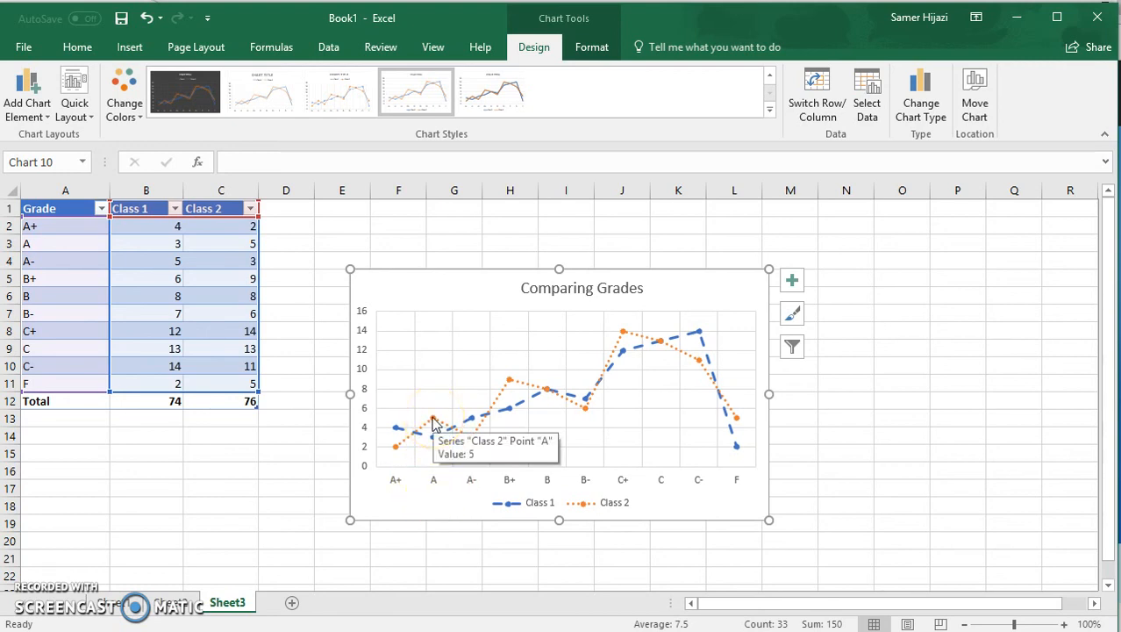
pyautogui.moveTo(568, 473)
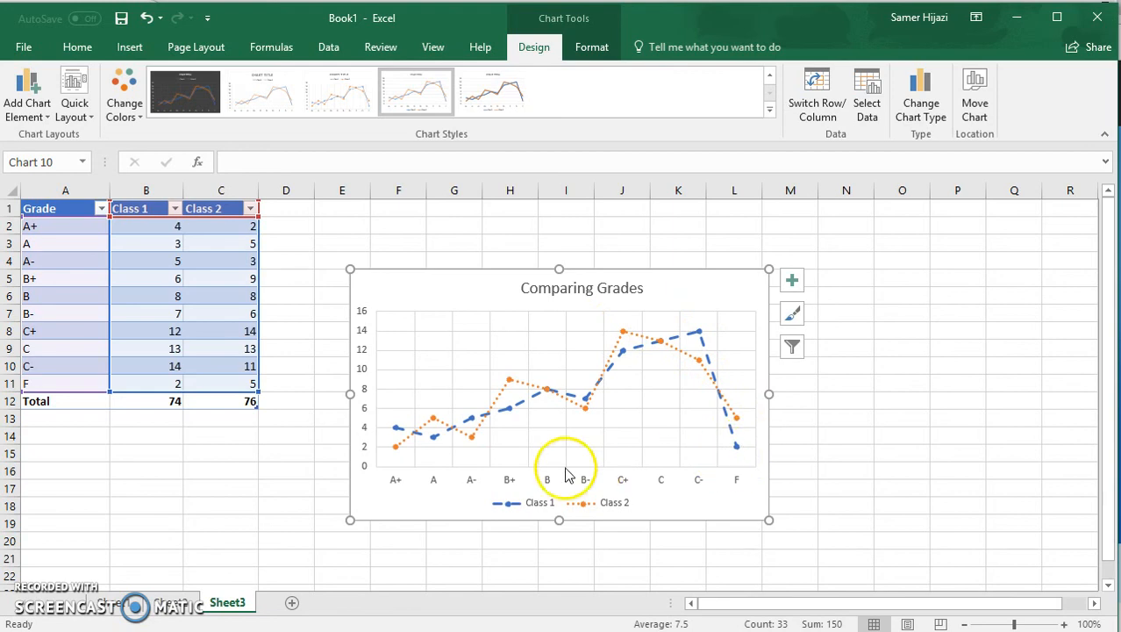
pyautogui.moveTo(741, 289)
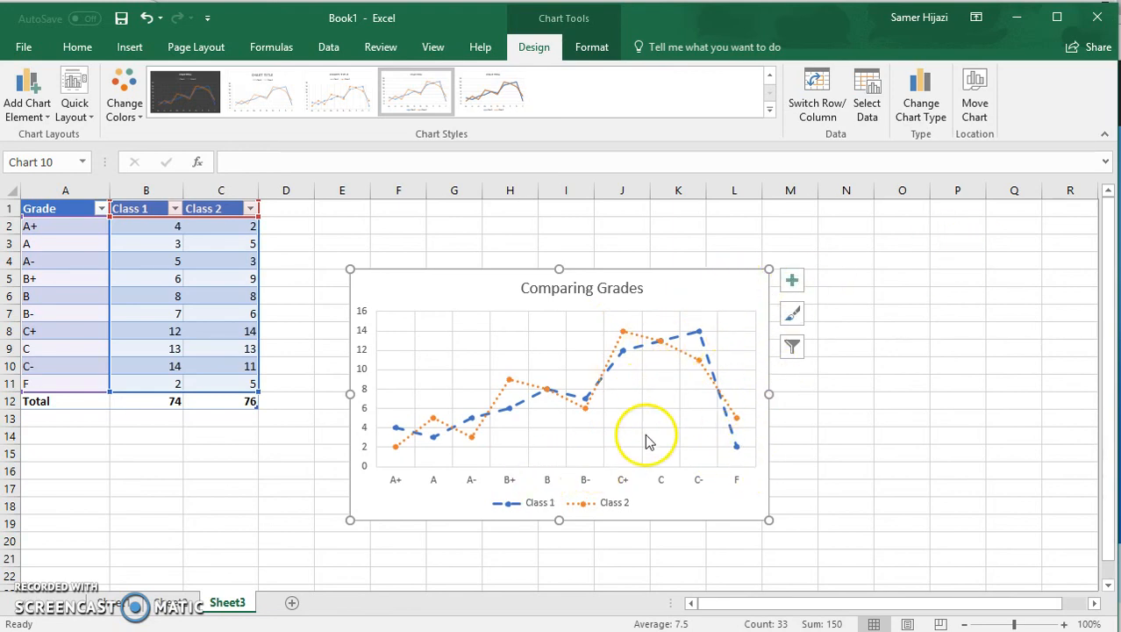
pyautogui.moveTo(691, 289)
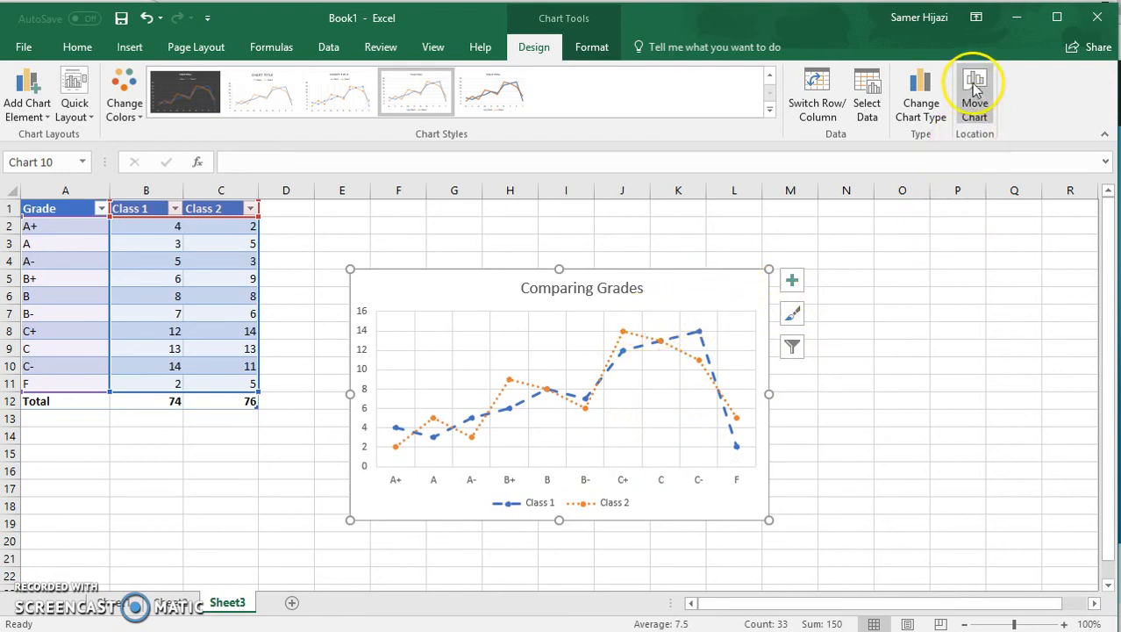
# Move the chart to a new sheet named 'Polygon Chart' via Move Chart.
pyautogui.click(974, 92)
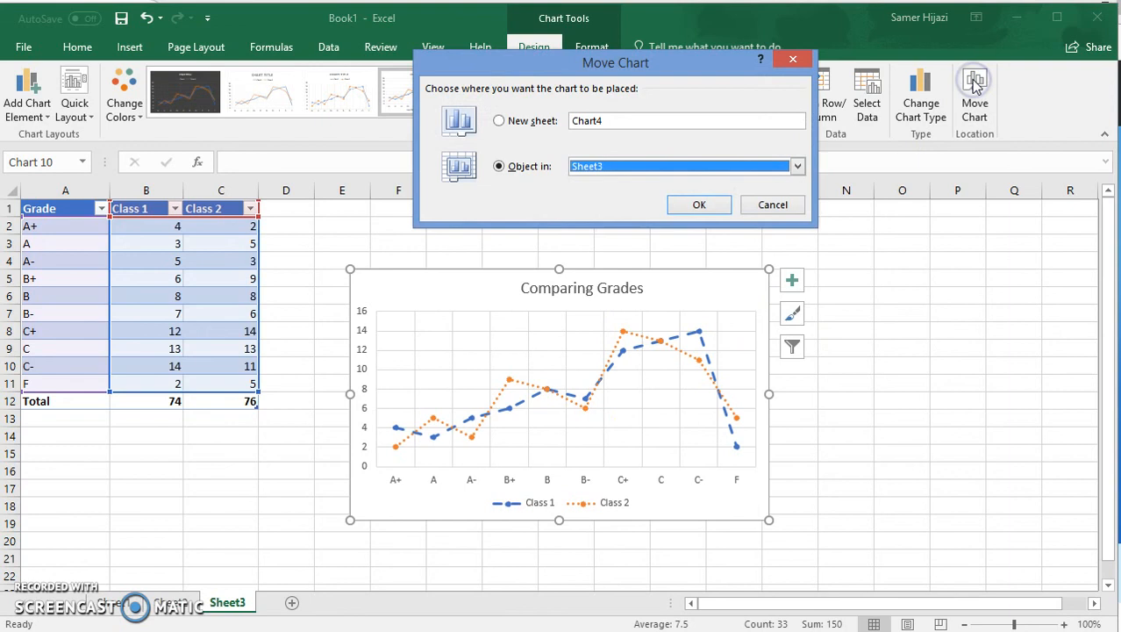
pyautogui.click(498, 119)
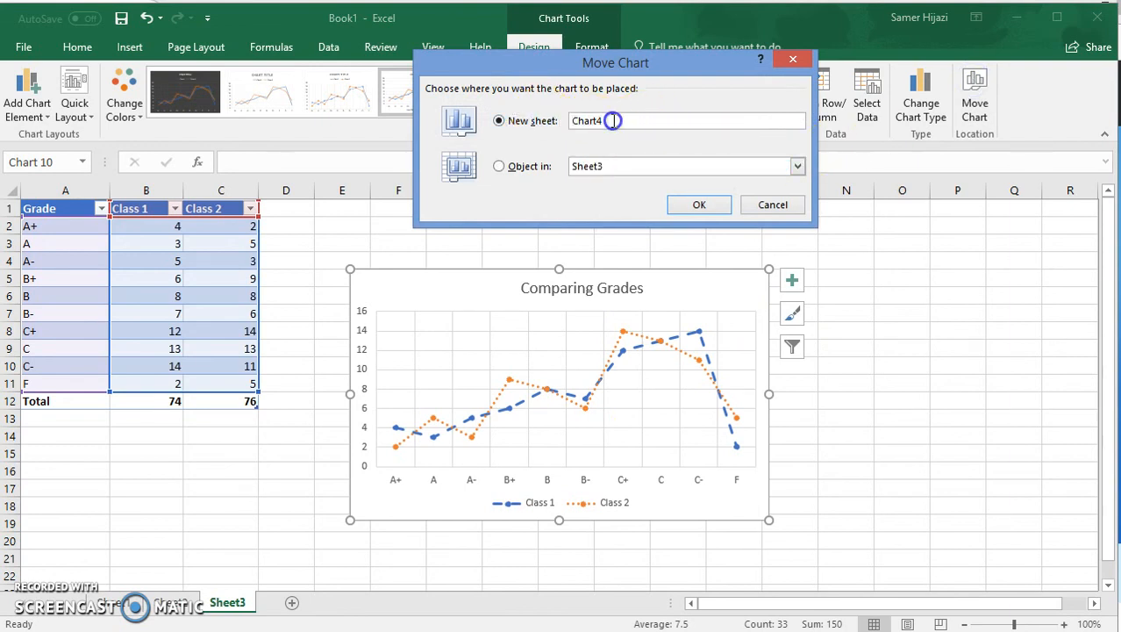
pyautogui.write('Poyg')
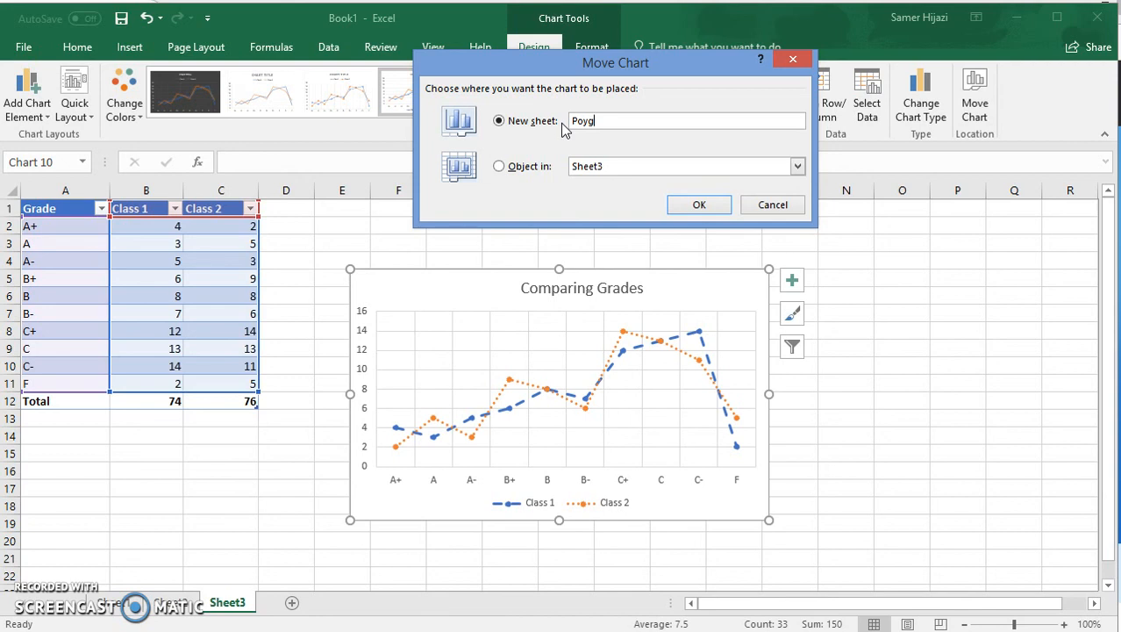
pyautogui.press('Backspace')
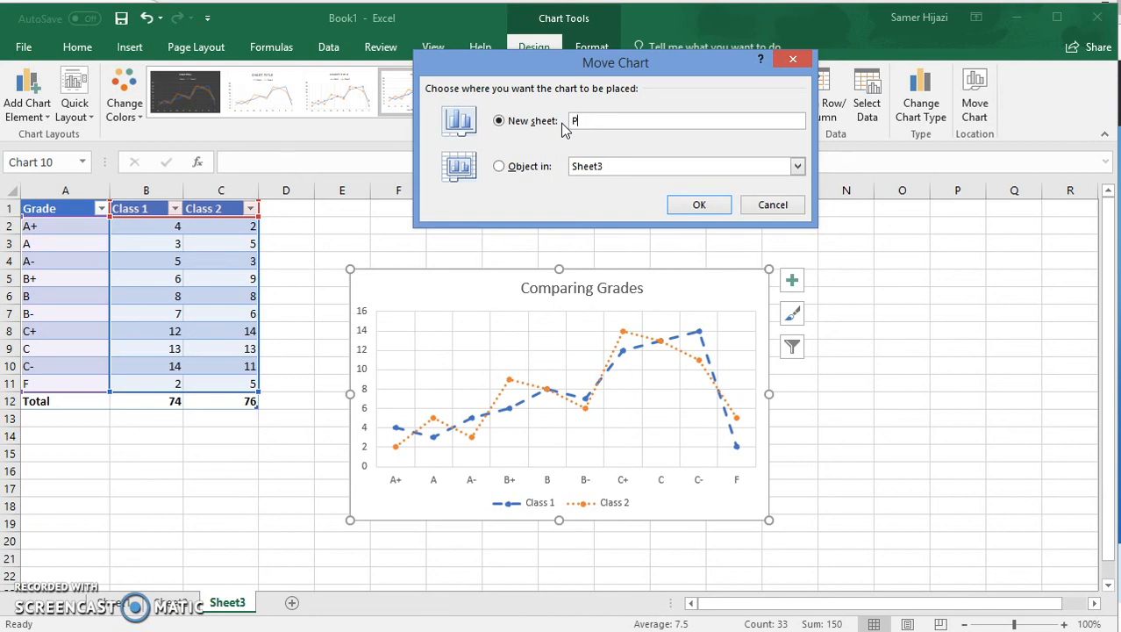
pyautogui.write('oly')
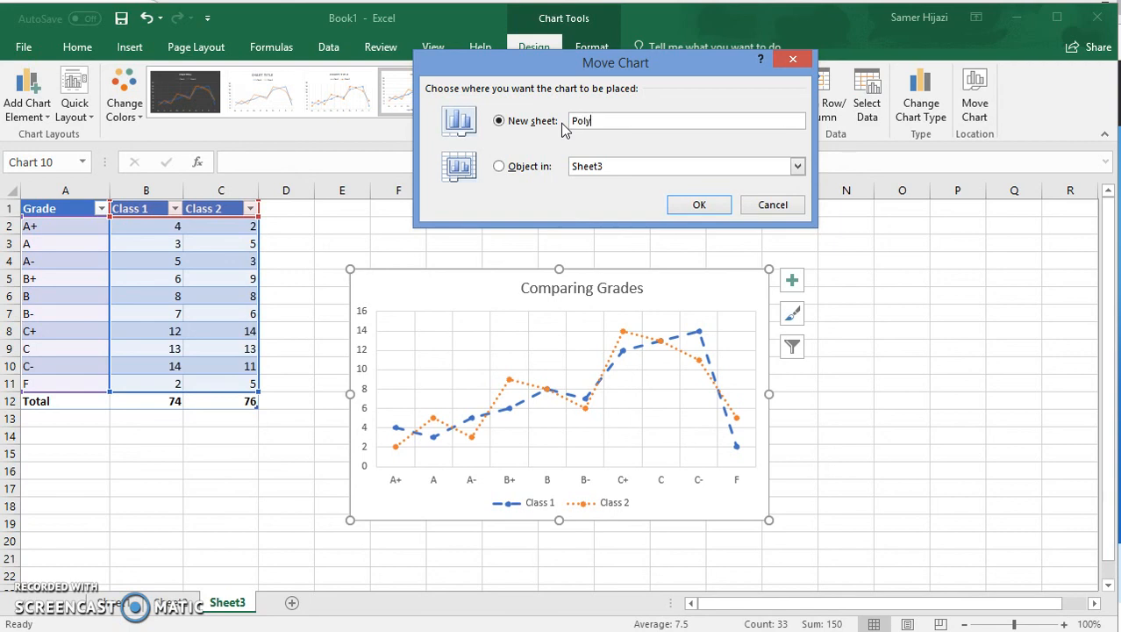
pyautogui.write('gon')
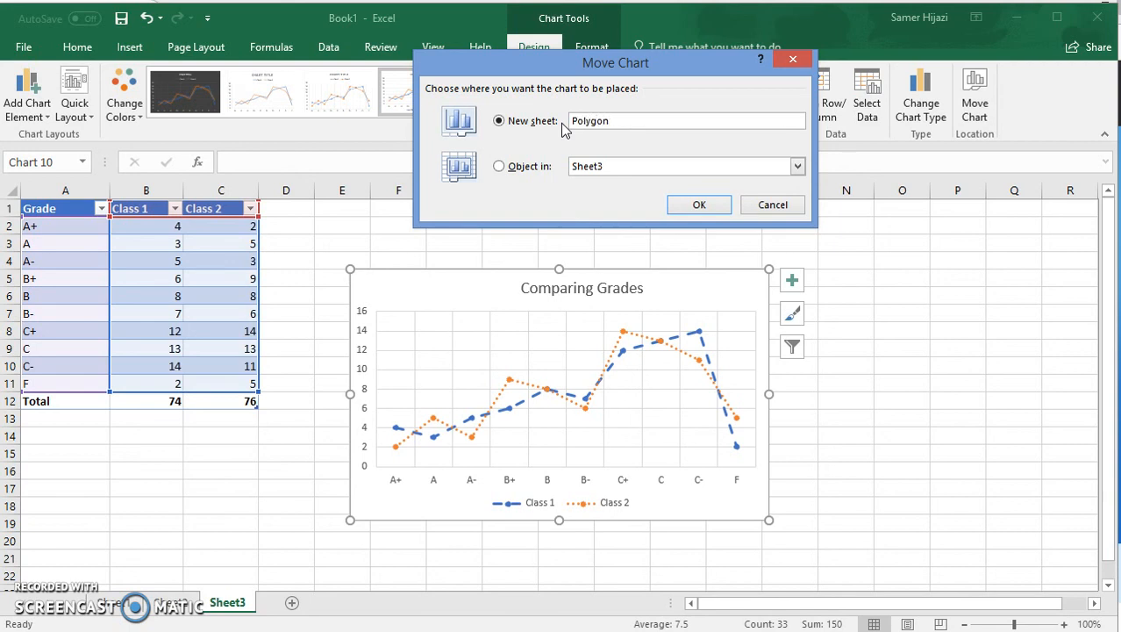
pyautogui.write('Chart')
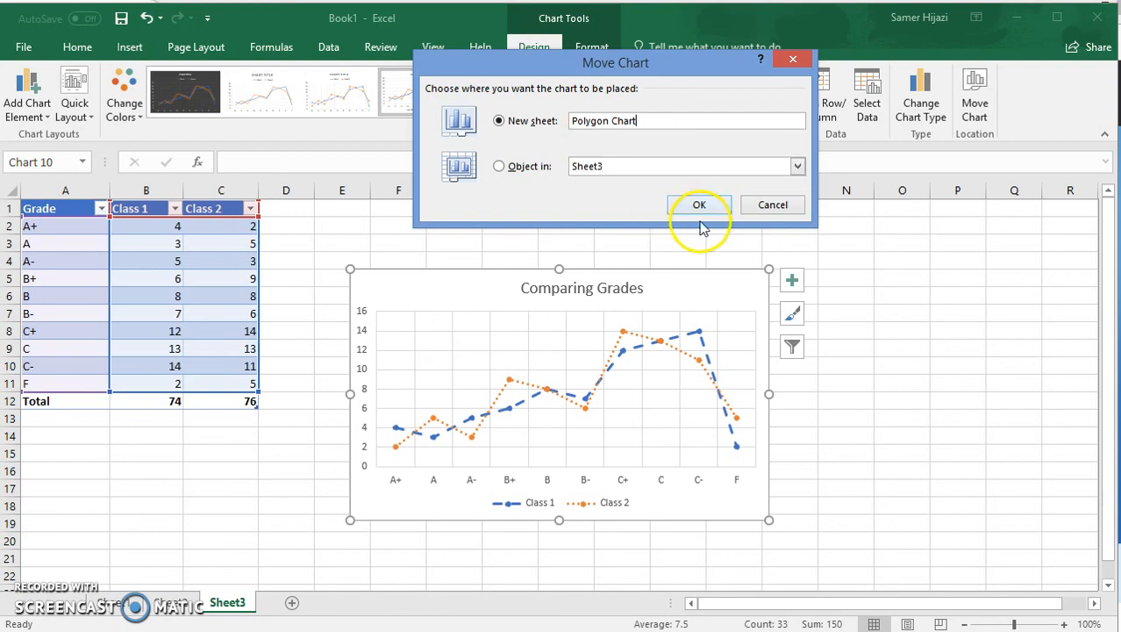
pyautogui.click(698, 204)
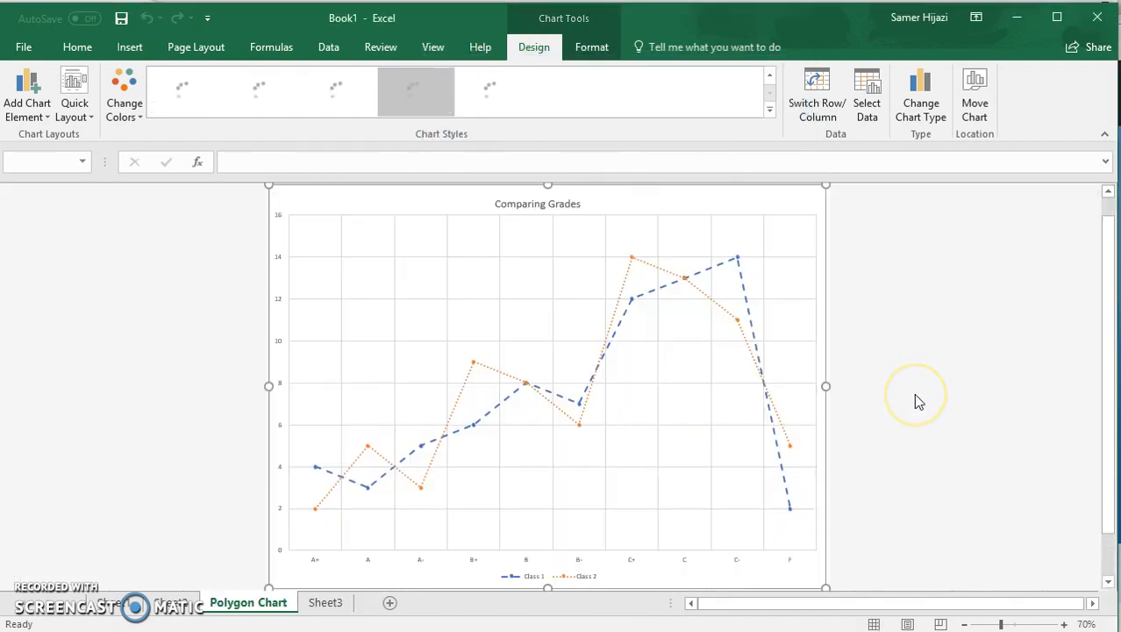